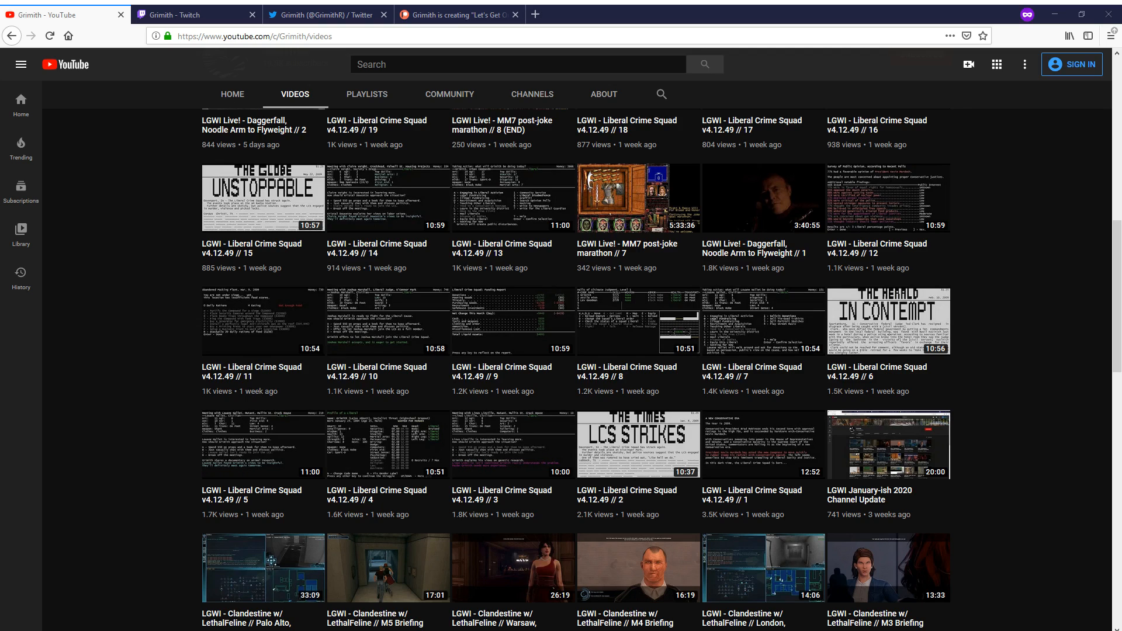
Step: Filter Grimith's Twitch Videos page to Highlights and look through the Daggerfall and Stardew streams
scroll("up", 3)
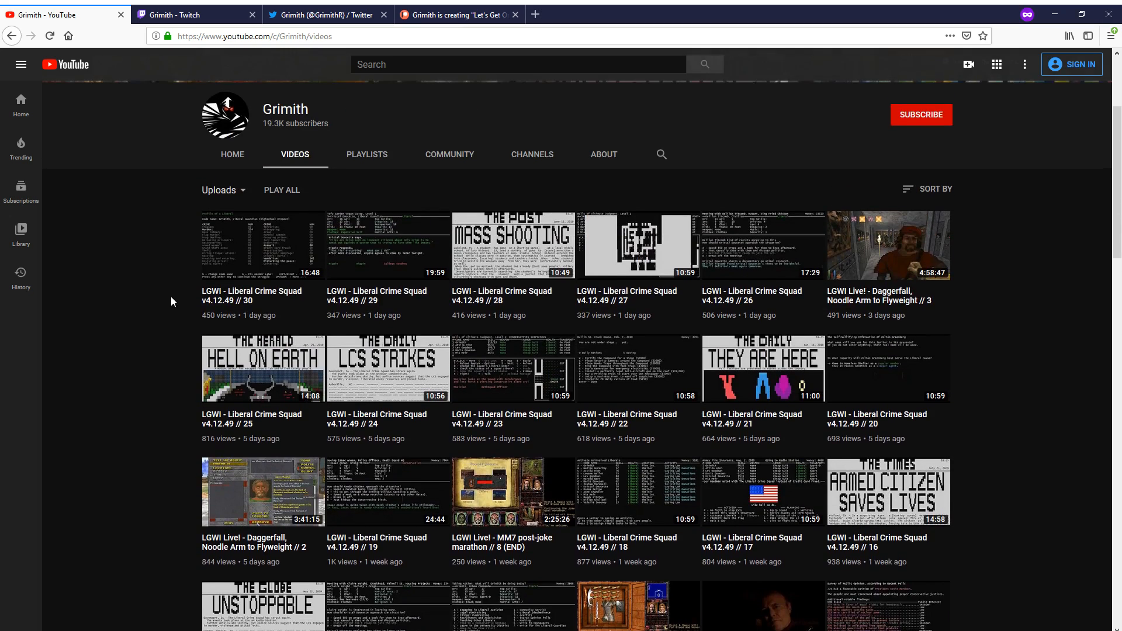
scroll("down", 3)
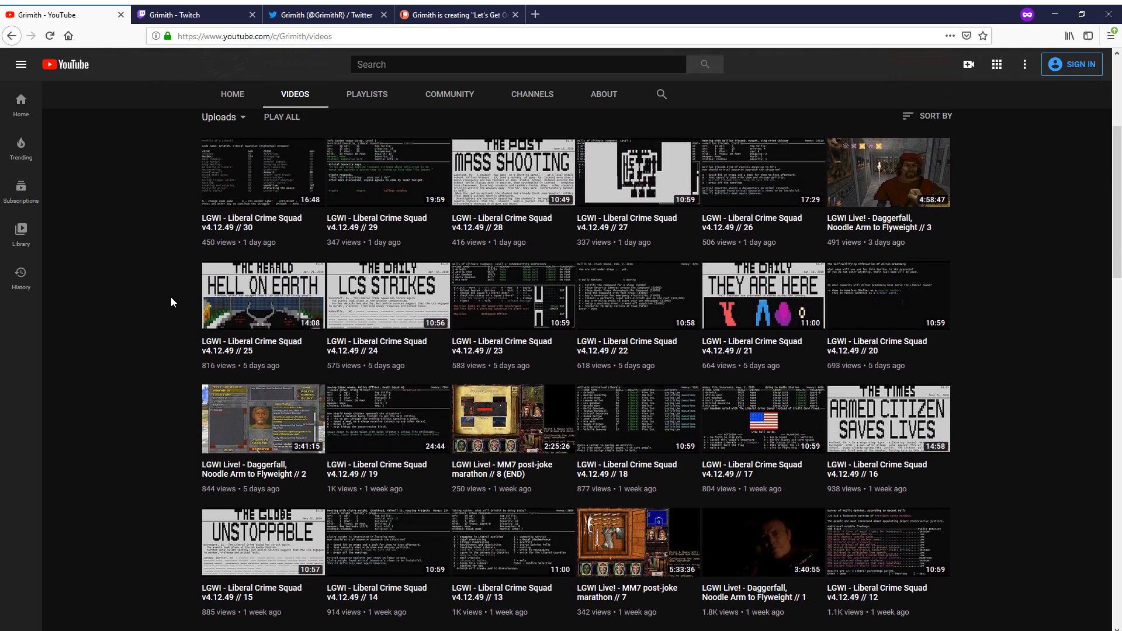
scroll("down", 3)
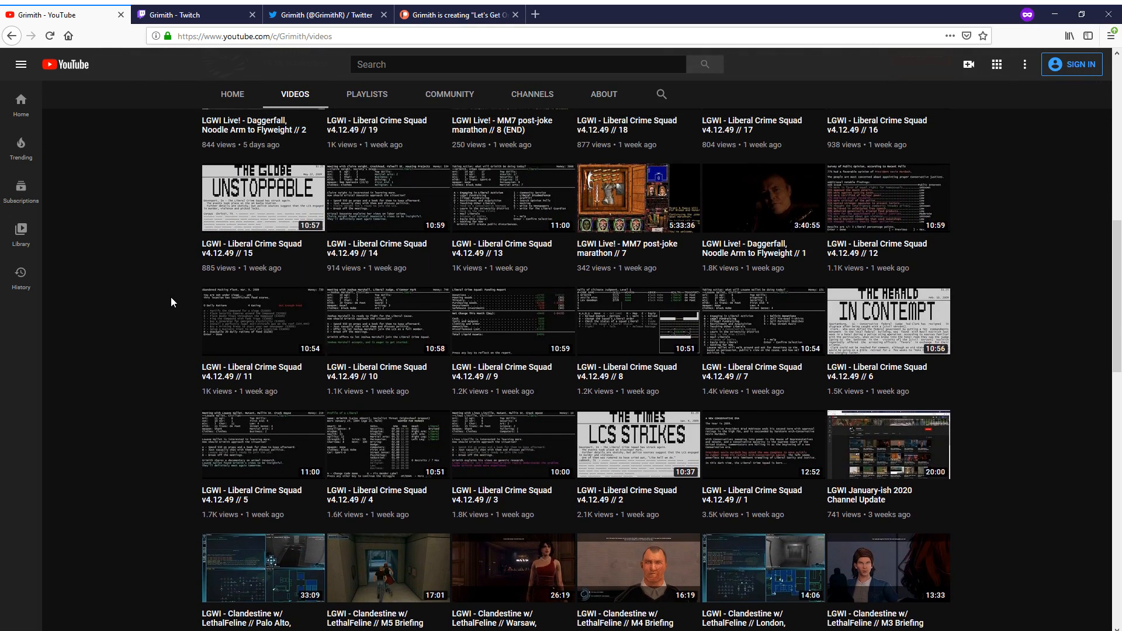
mouse_move(417, 625)
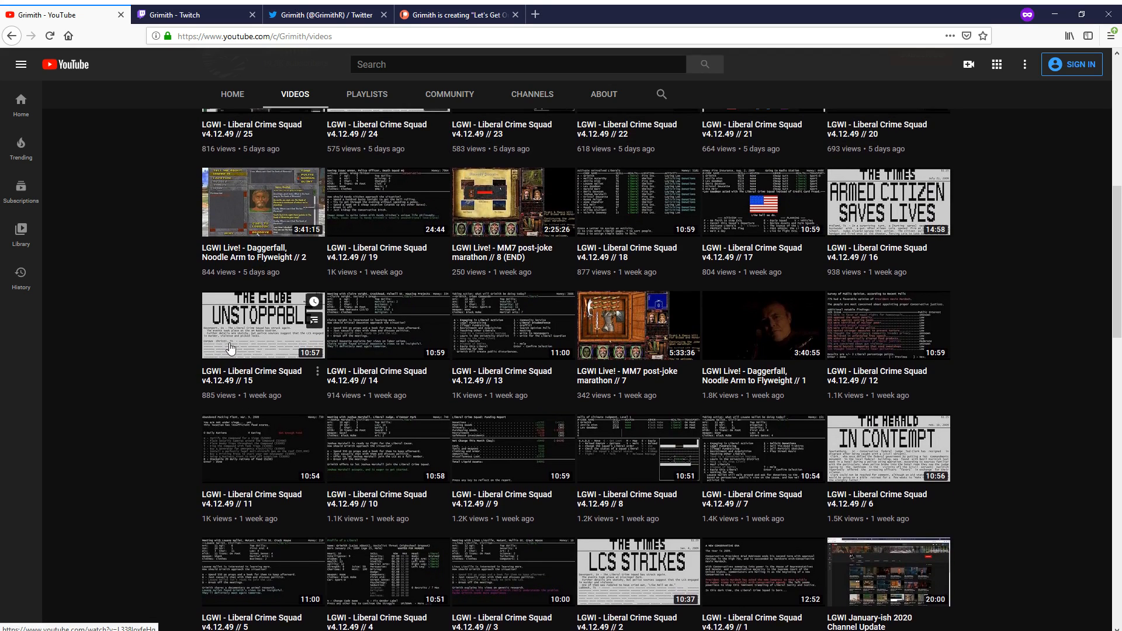
scroll("up", 3)
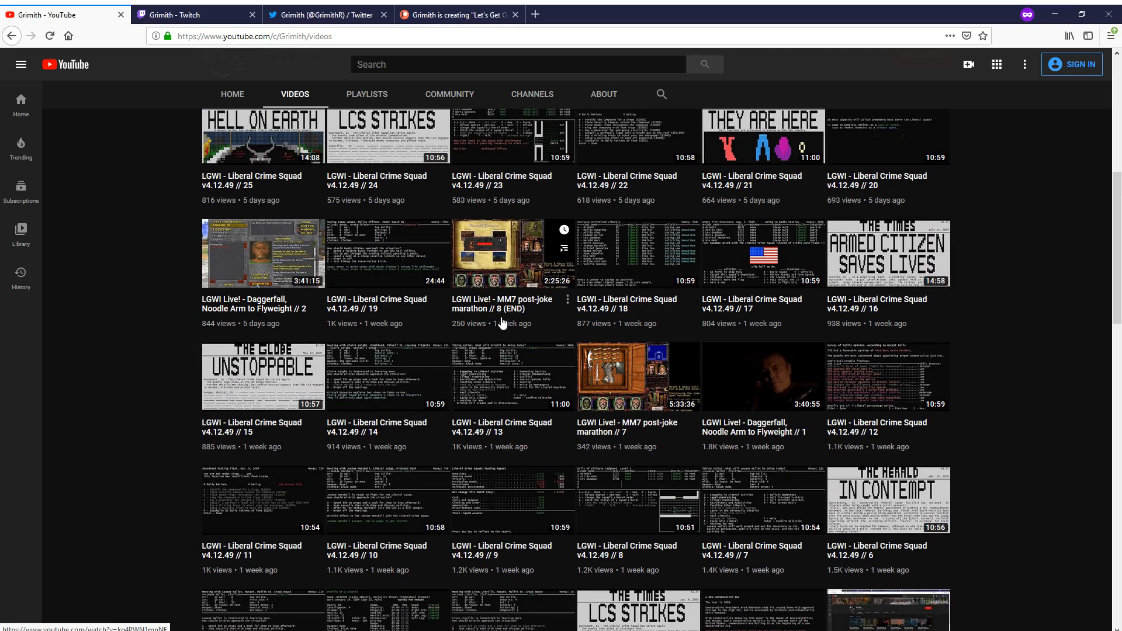
mouse_move(477, 387)
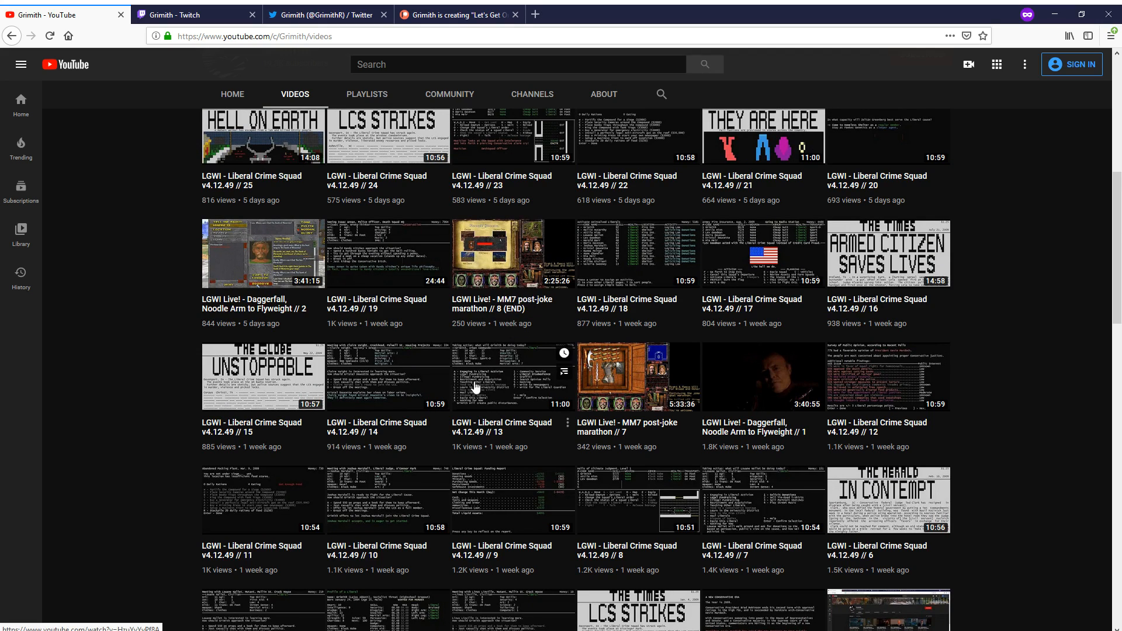
scroll("up", 3)
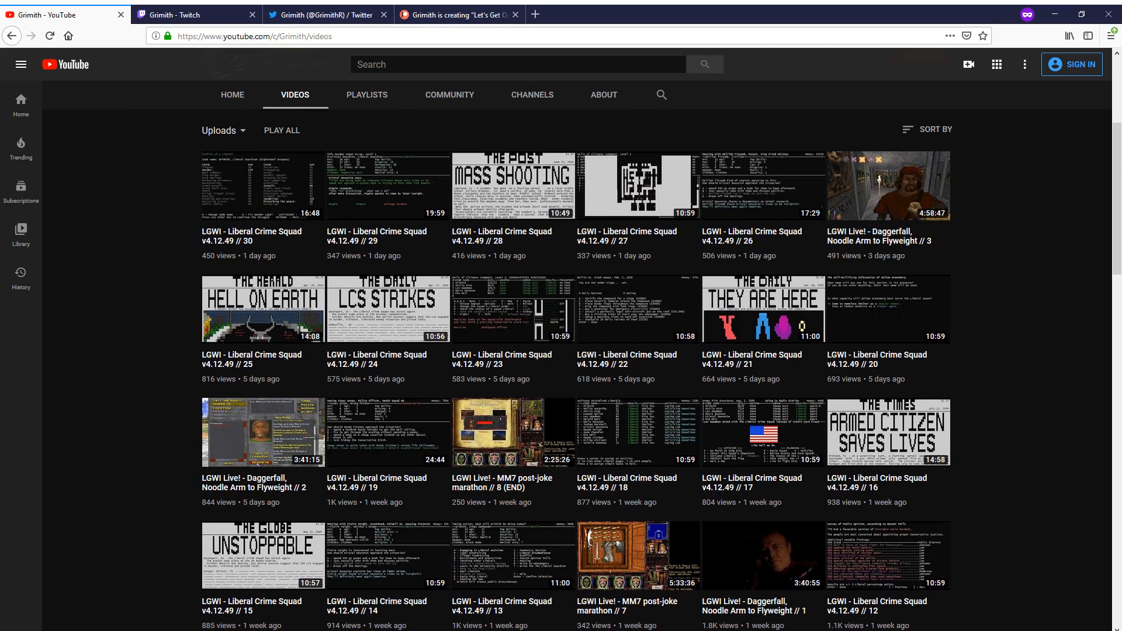
mouse_move(263, 624)
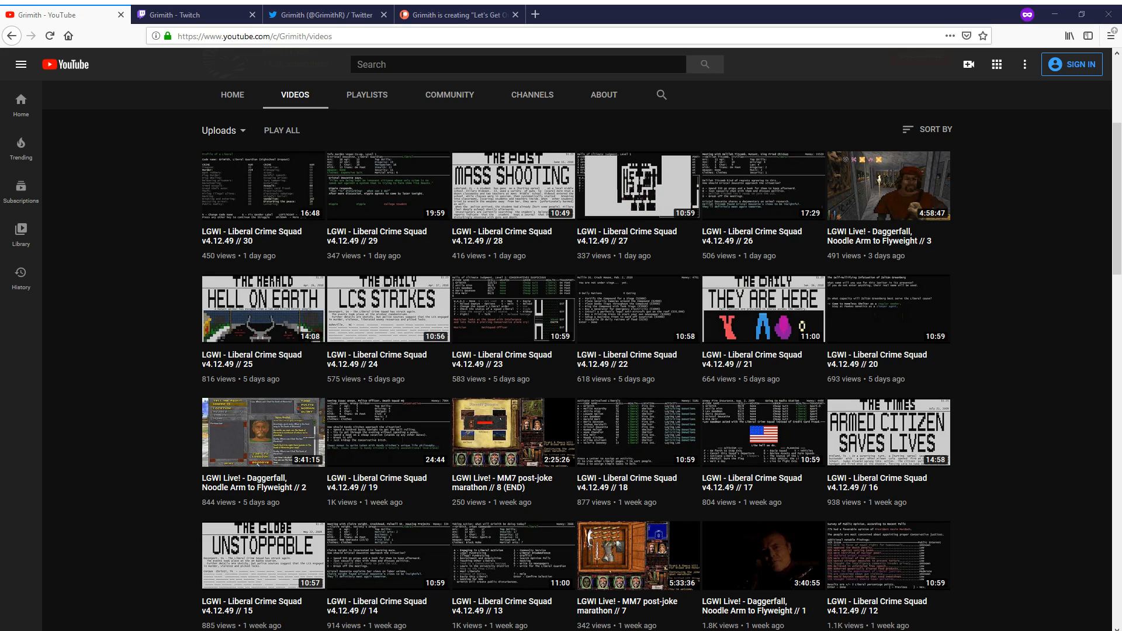
left_click(196, 14)
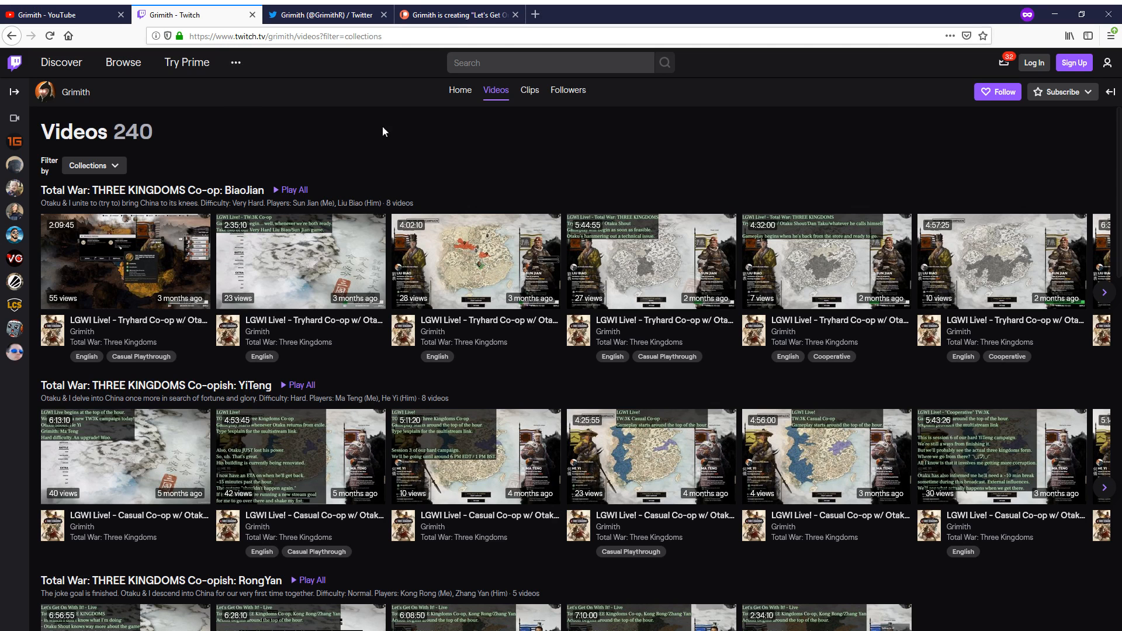
left_click(93, 164)
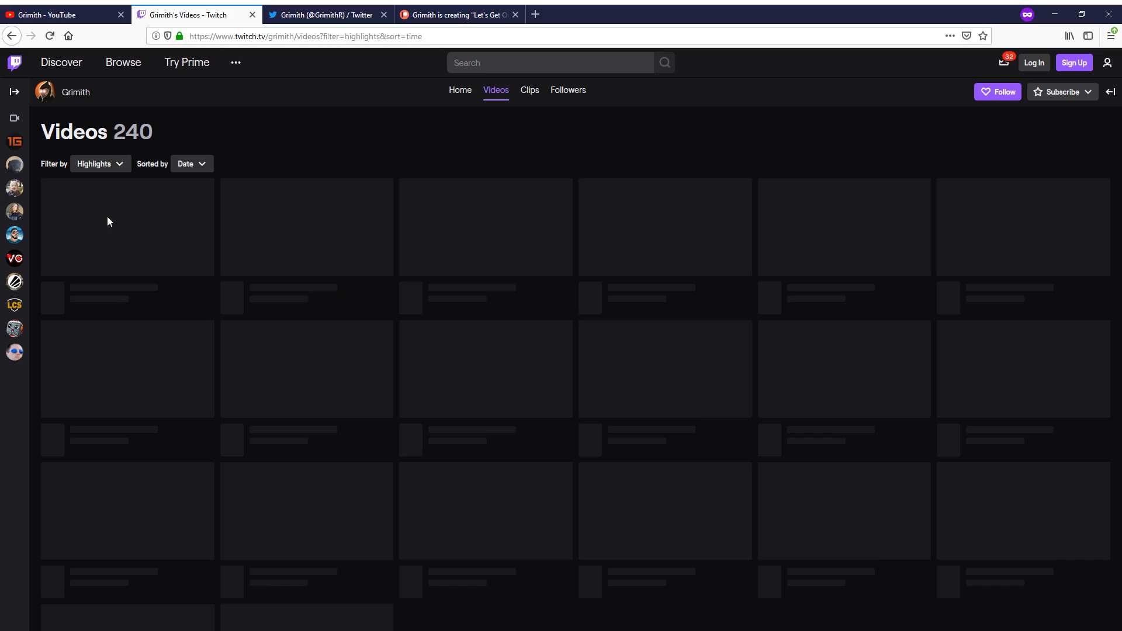
scroll("down", 3)
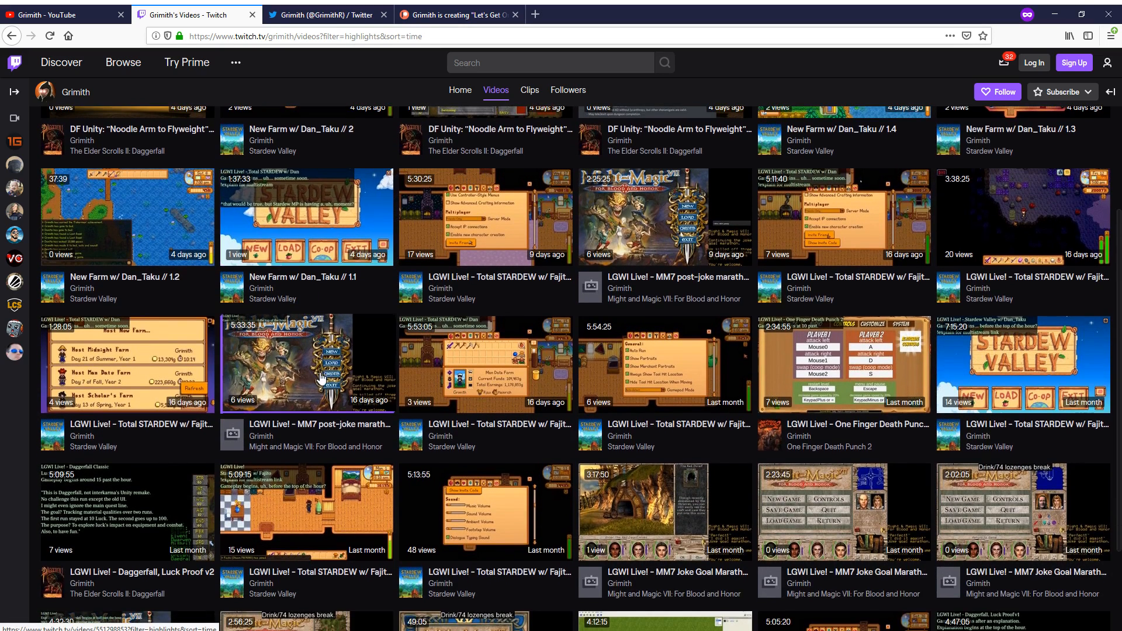
scroll("up", 3)
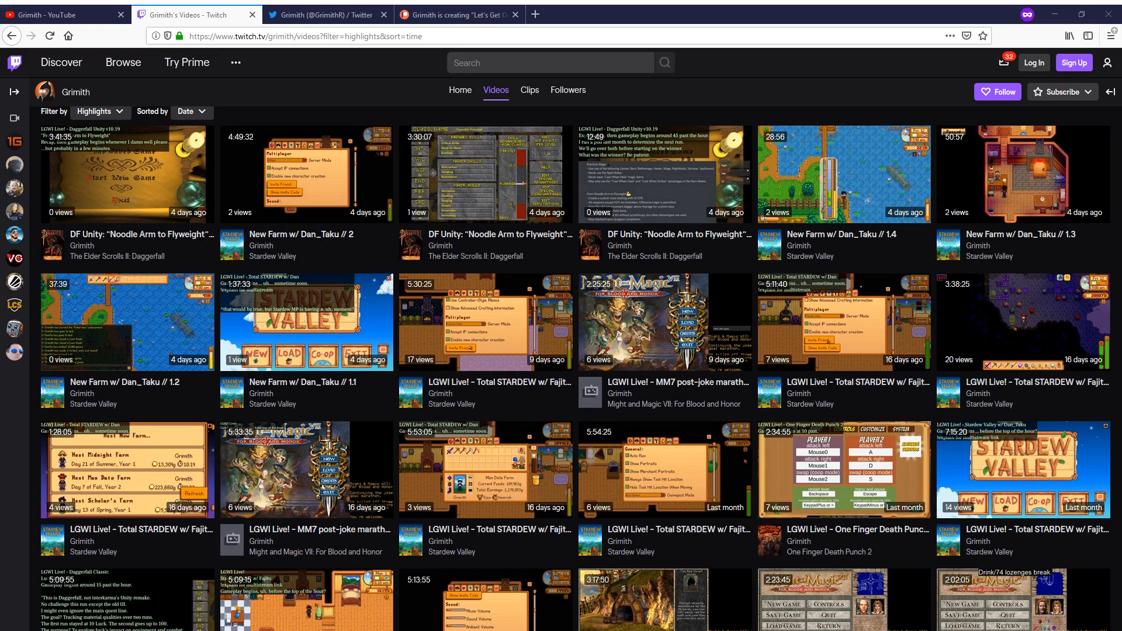
Step: Switch the Twitch videos filter to Collections and browse past MOTHERGUNSHIP and One Finger Death Punch 2
left_click(98, 113)
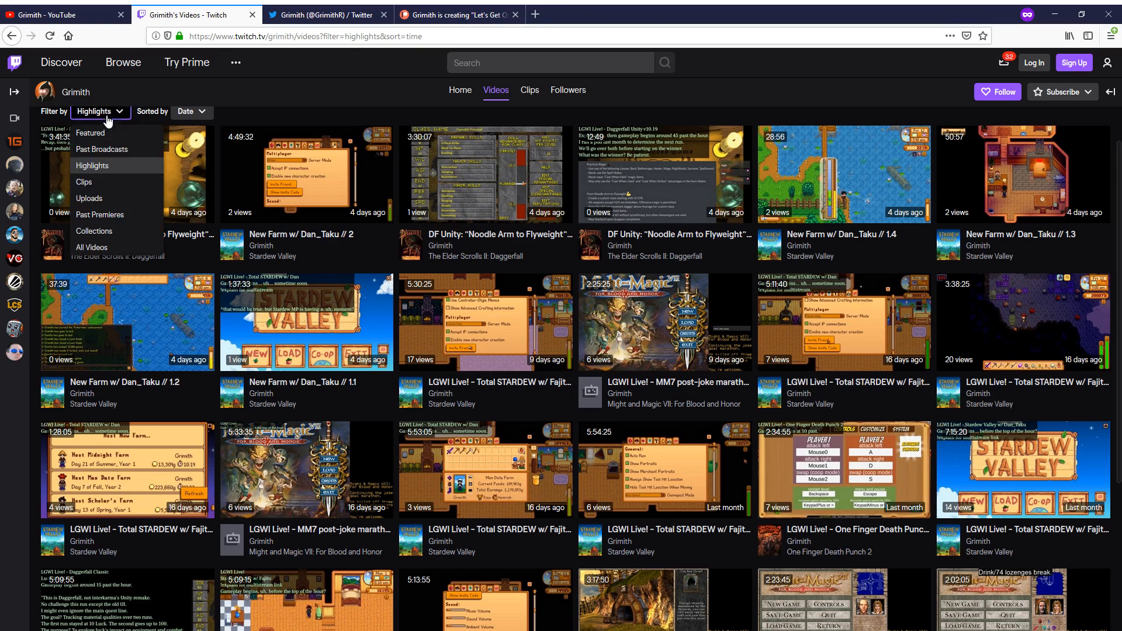
left_click(93, 230)
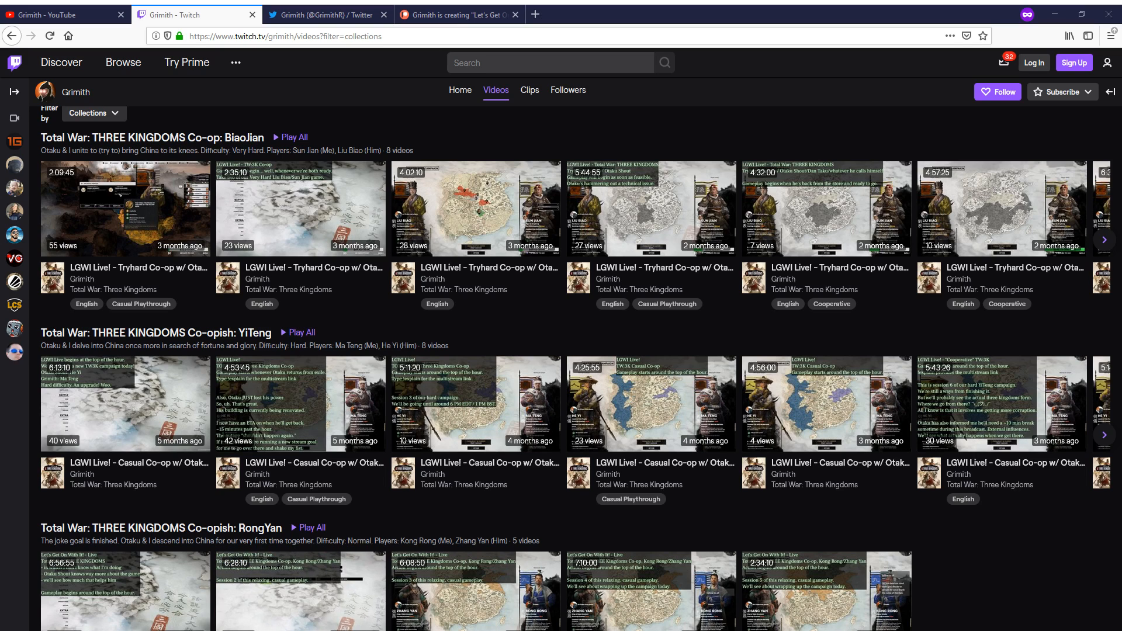
scroll("down", 3)
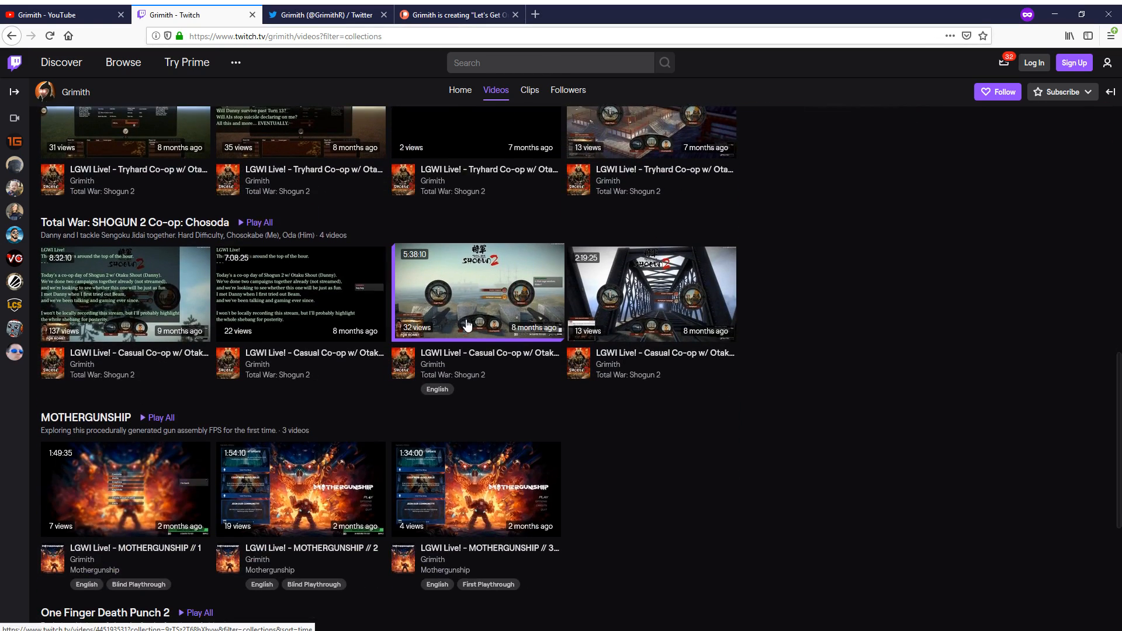
scroll("up", 3)
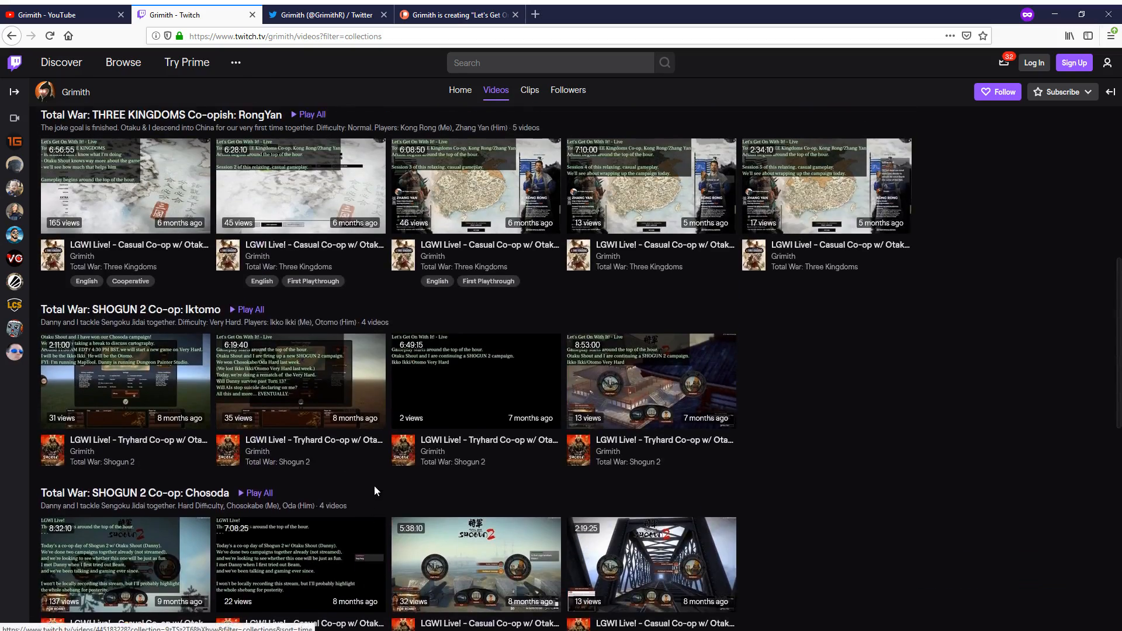
scroll("down", 3)
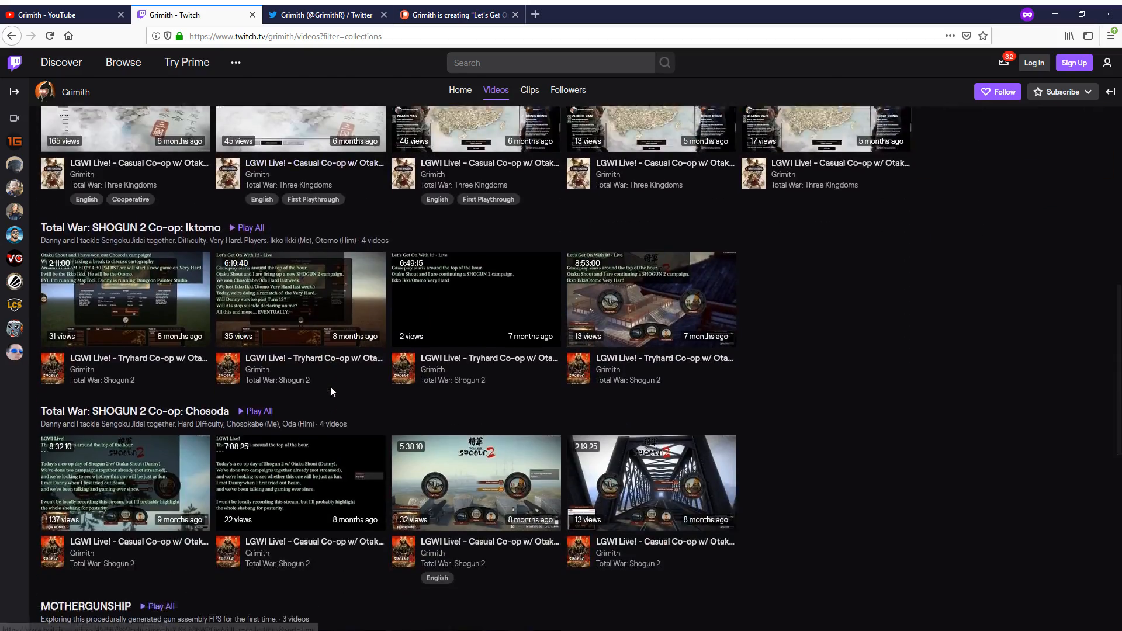
scroll("down", 3)
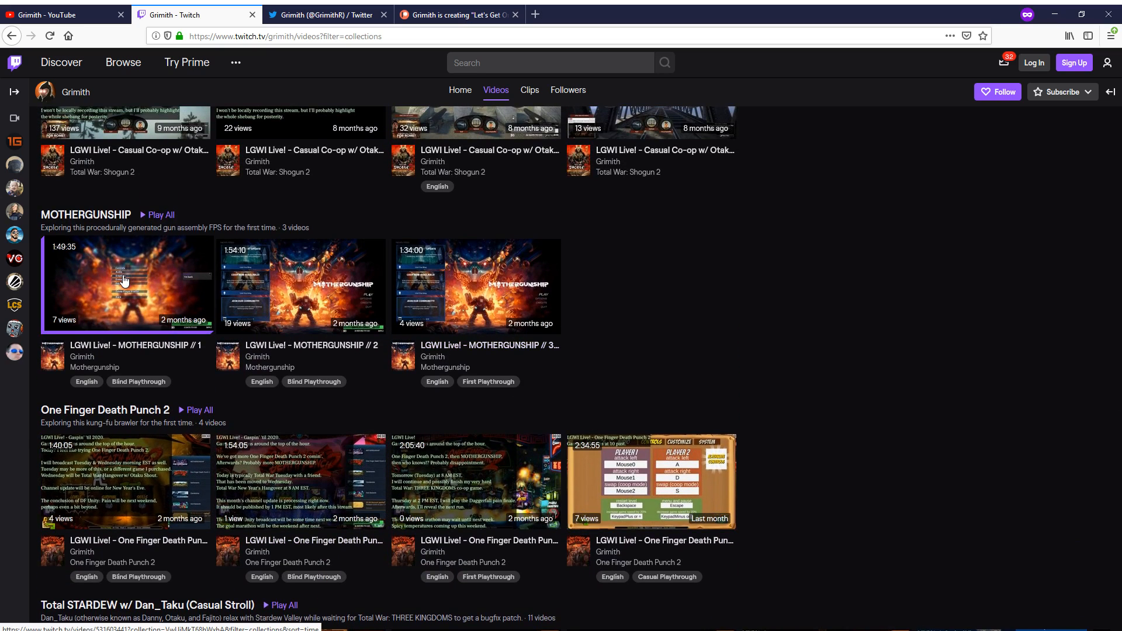
scroll("up", 3)
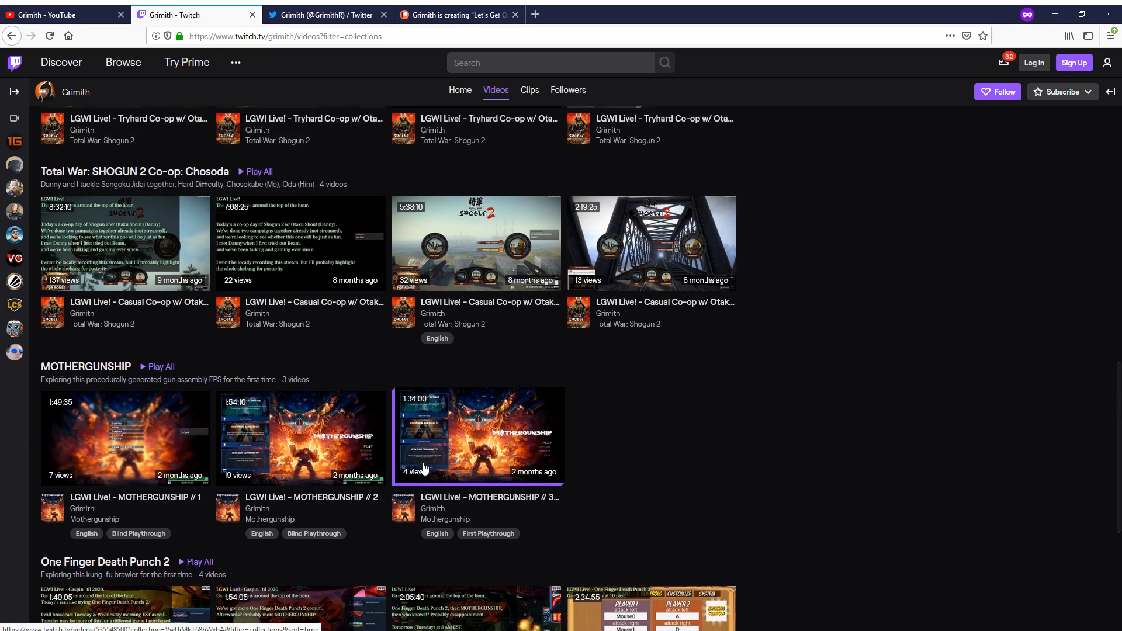
scroll("down", 3)
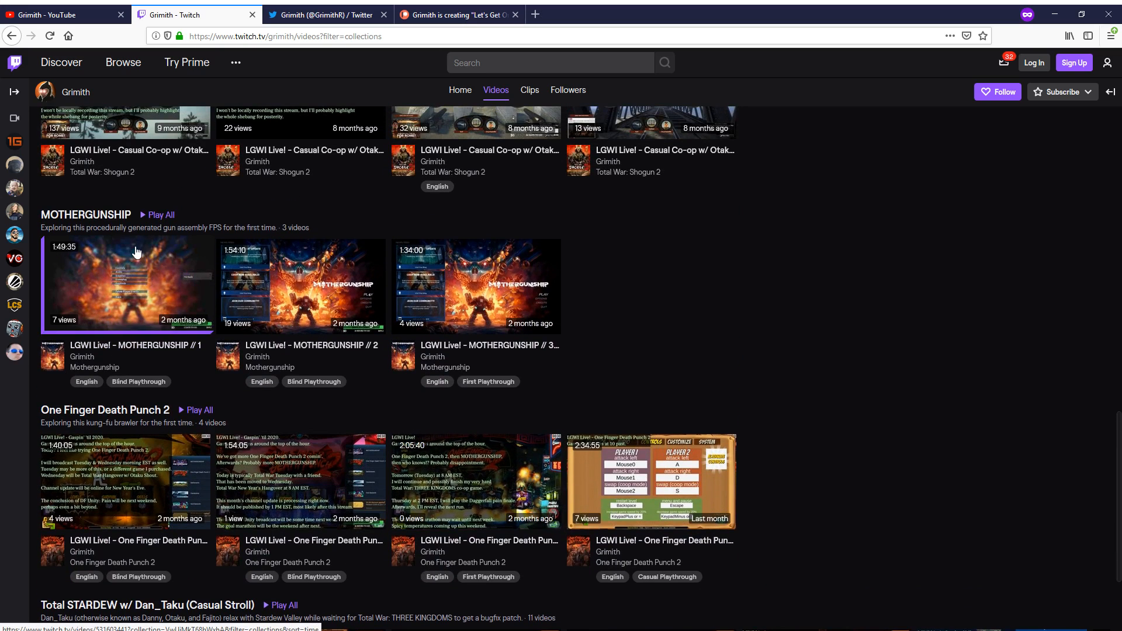
mouse_move(127, 282)
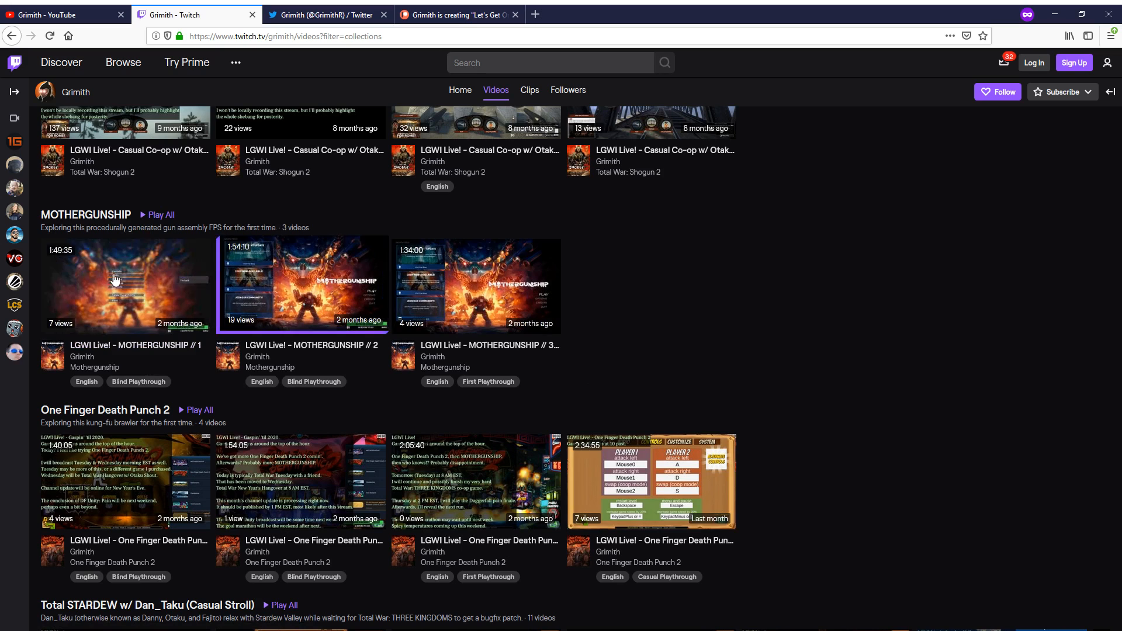
mouse_move(626, 355)
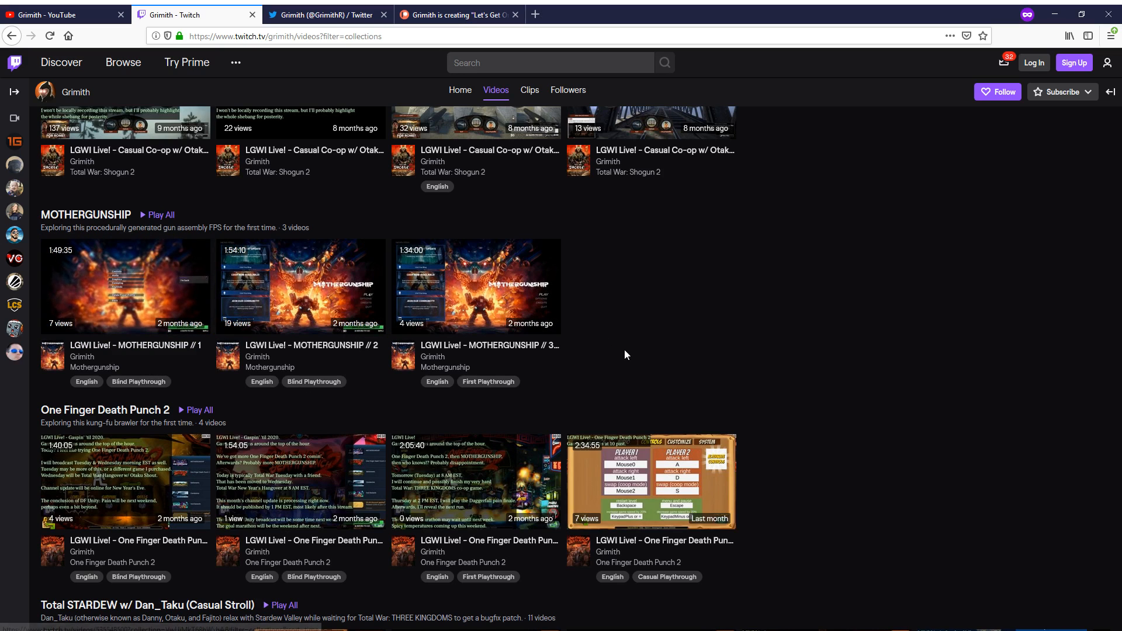
scroll("down", 3)
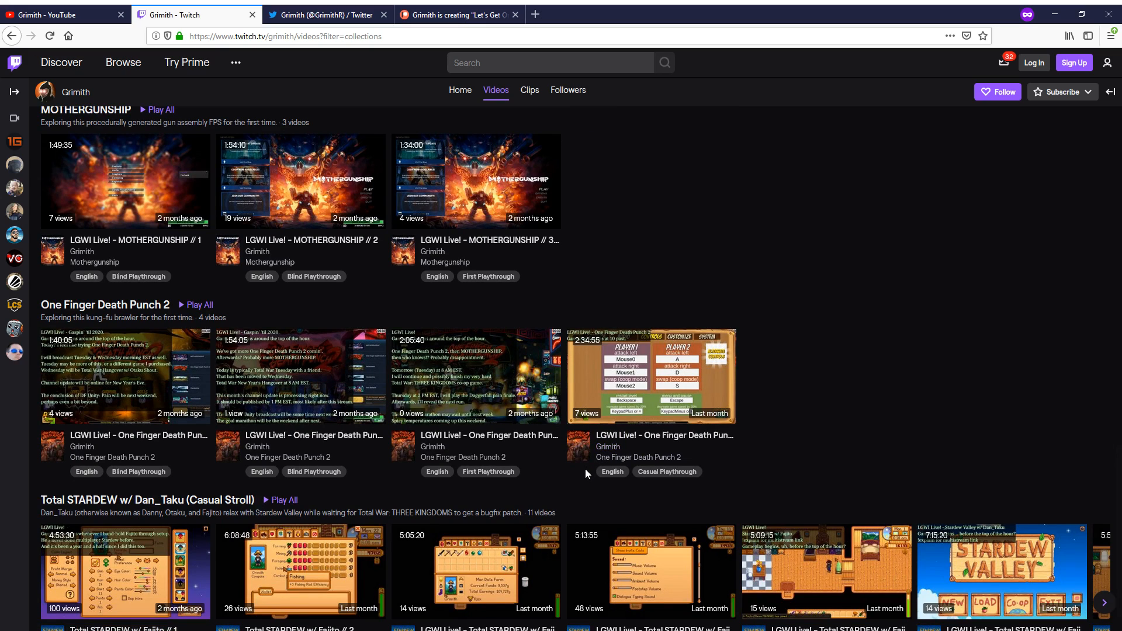
scroll("up", 3)
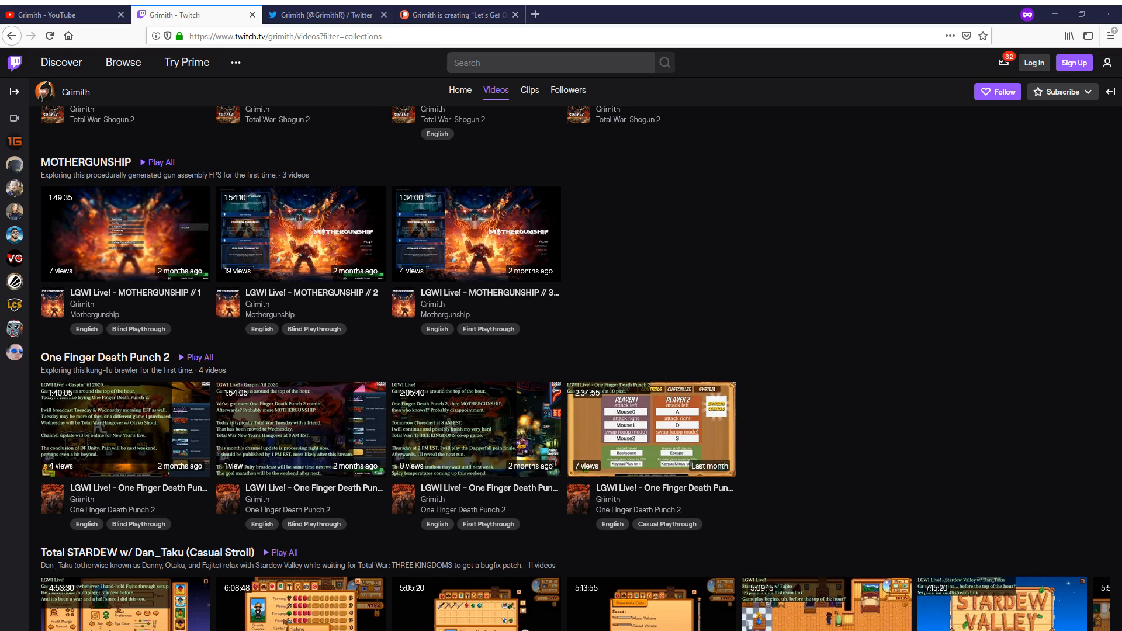
Step: Return to Grimith's YouTube channel Videos listing in the YouTube tab
left_click(65, 14)
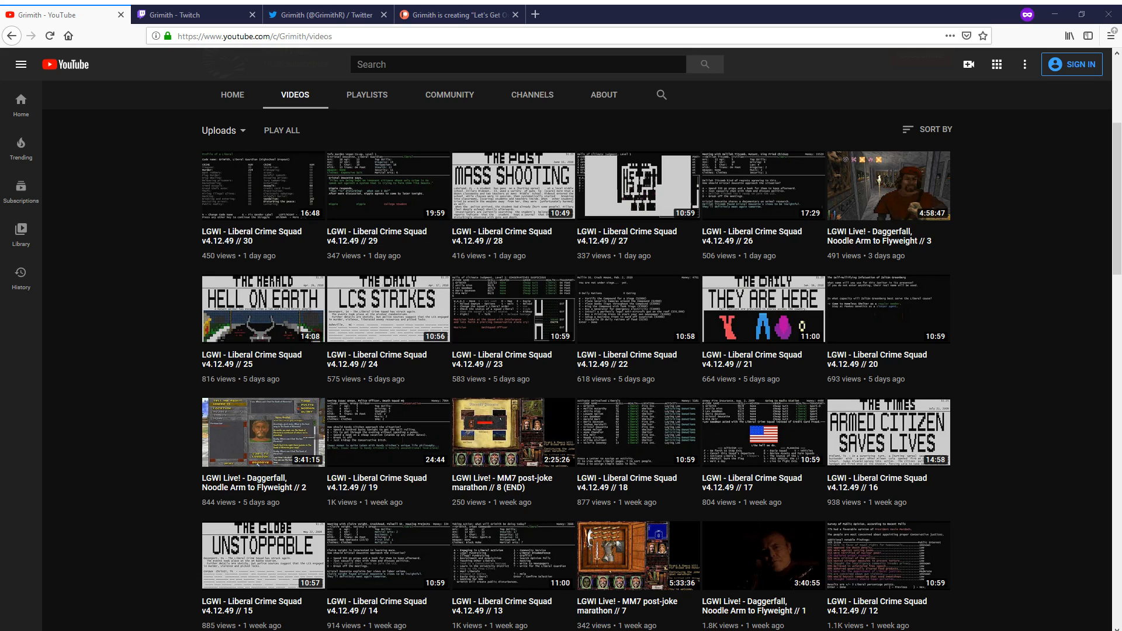
left_click(196, 14)
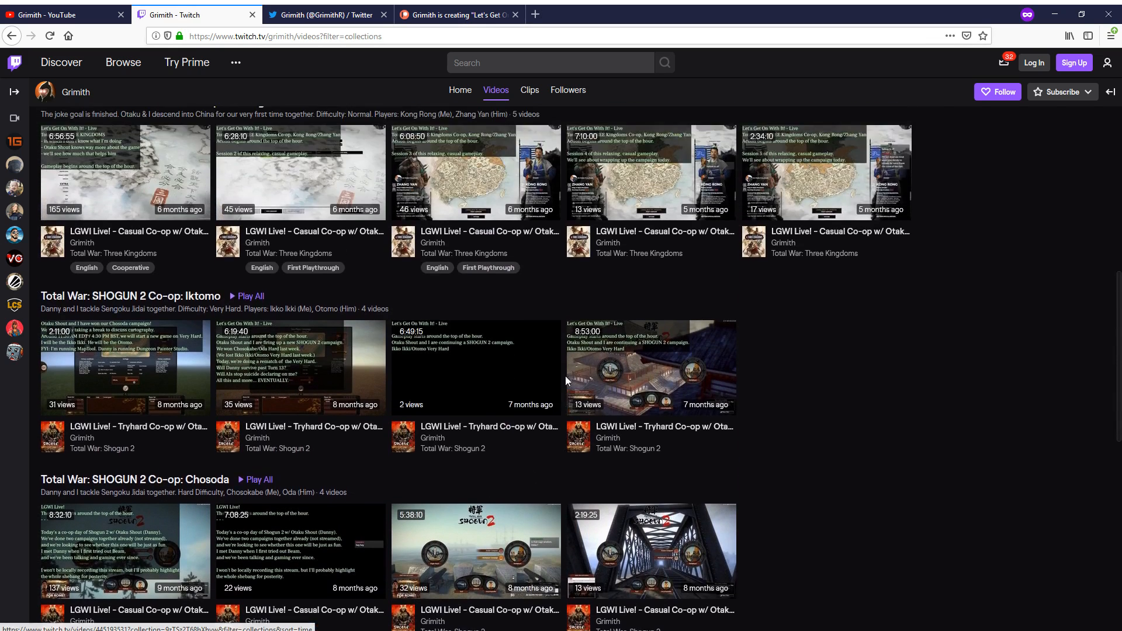
left_click(65, 14)
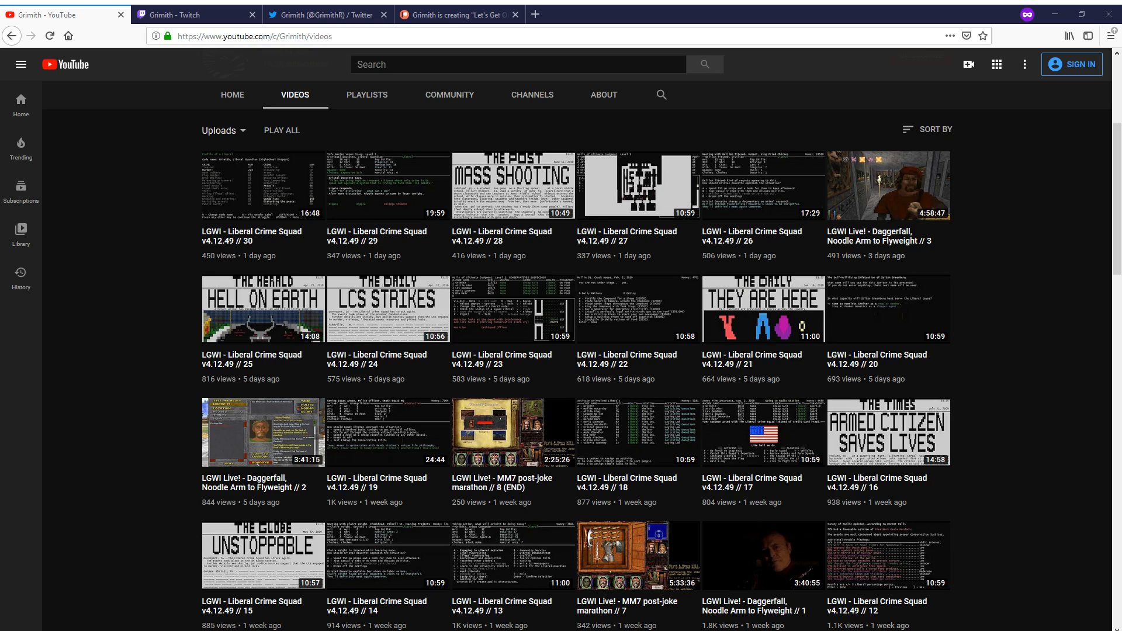
left_click(327, 14)
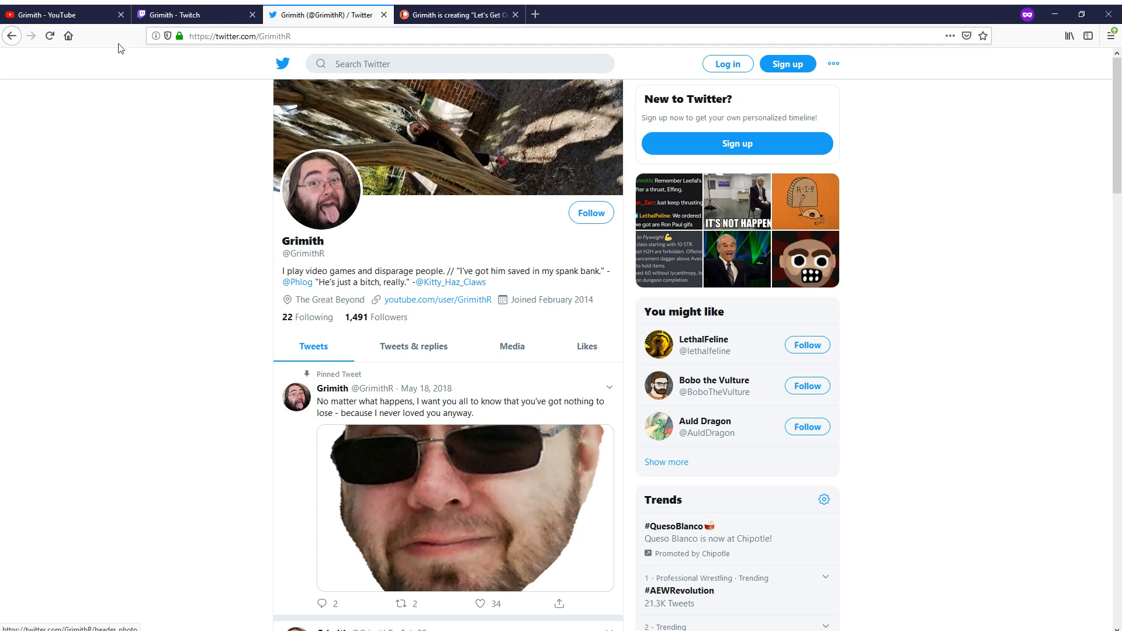
left_click(65, 14)
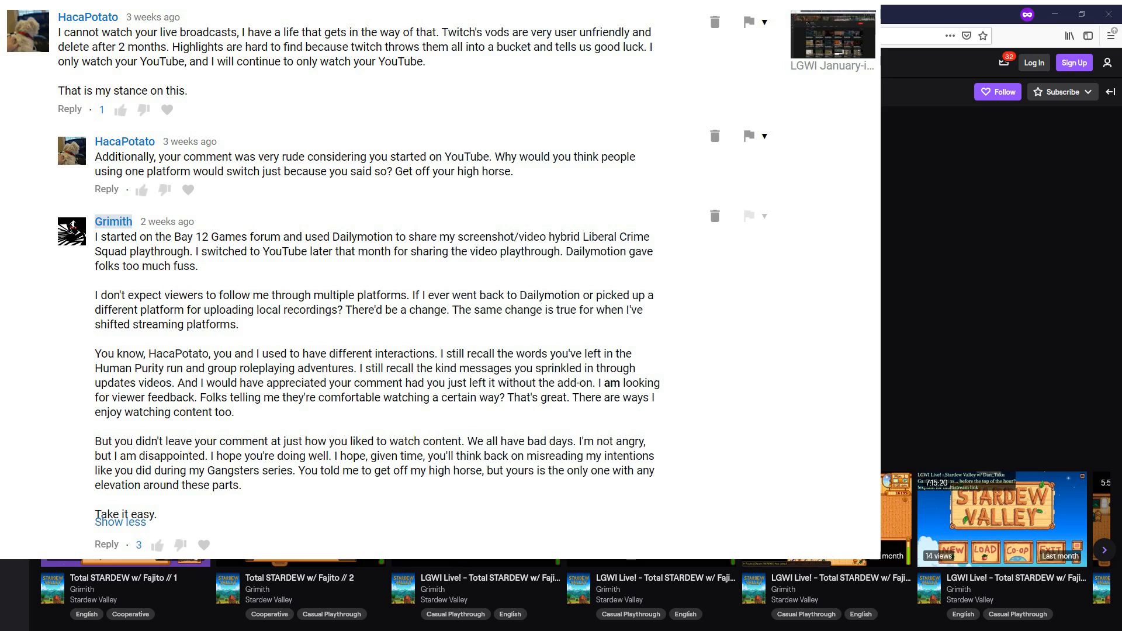
Step: Show Grimith's Twitch Videos page grouped into game collections again
left_click(196, 14)
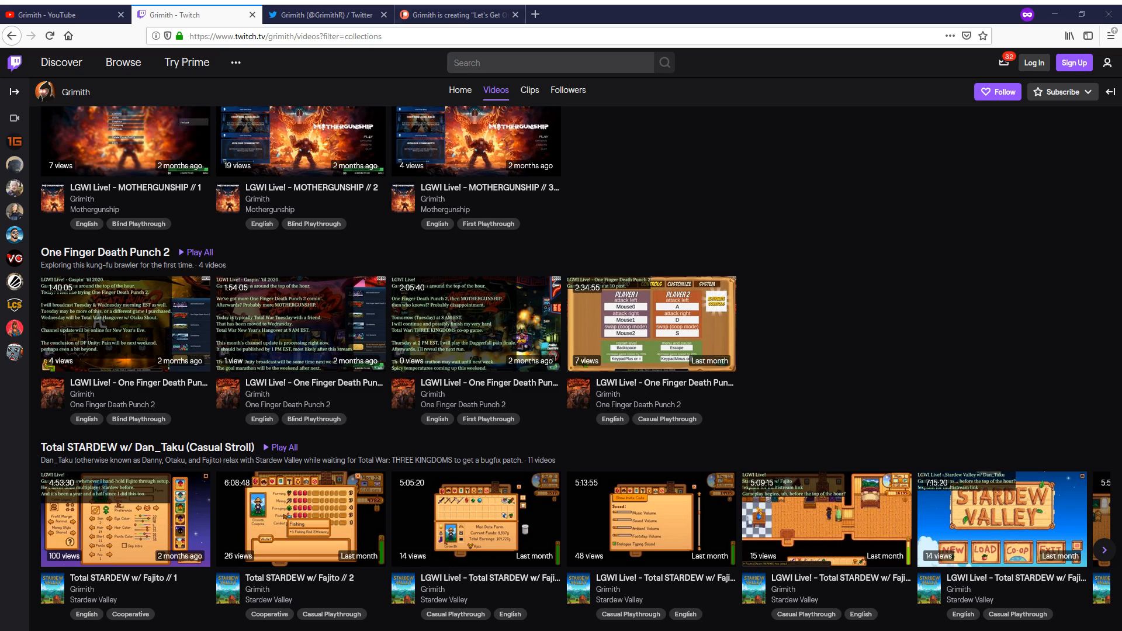
left_click(456, 14)
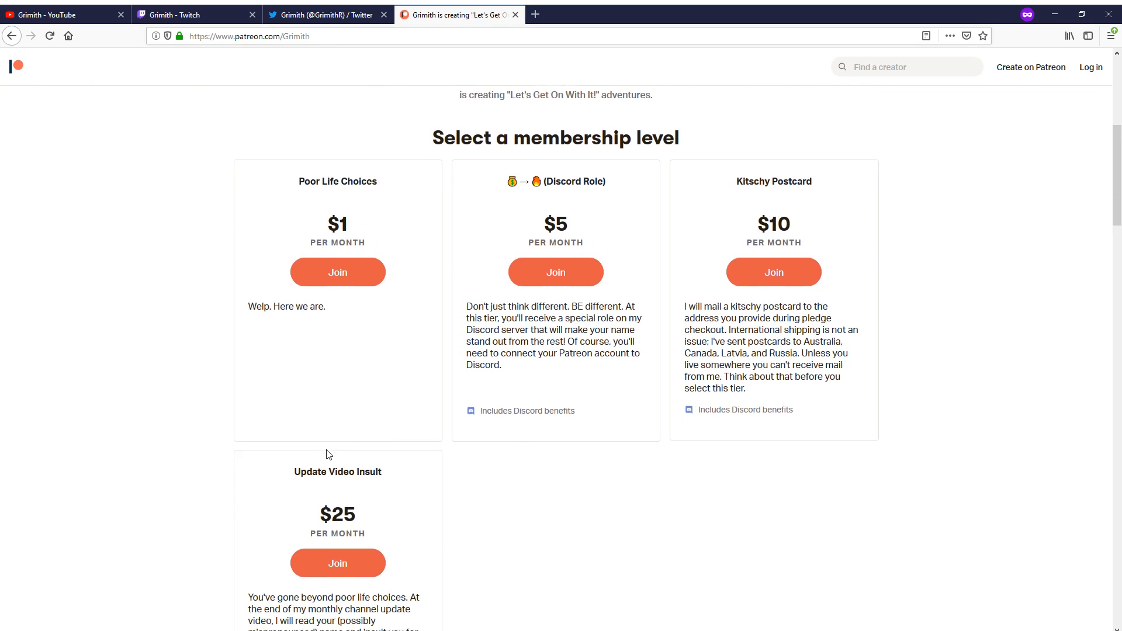
scroll("down", 3)
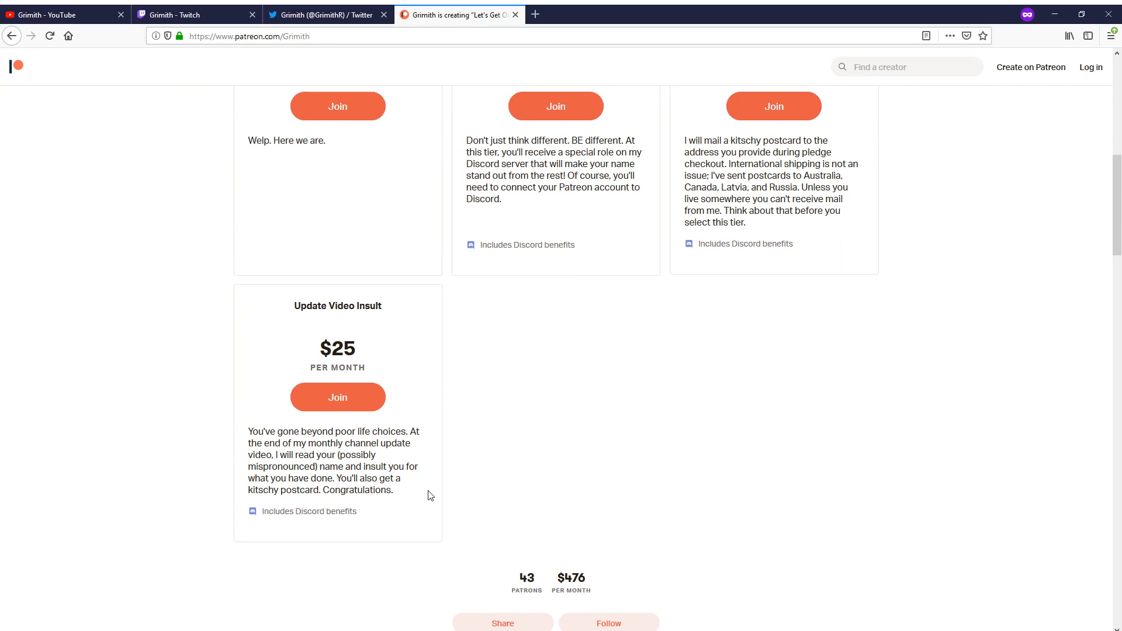
scroll("down", 3)
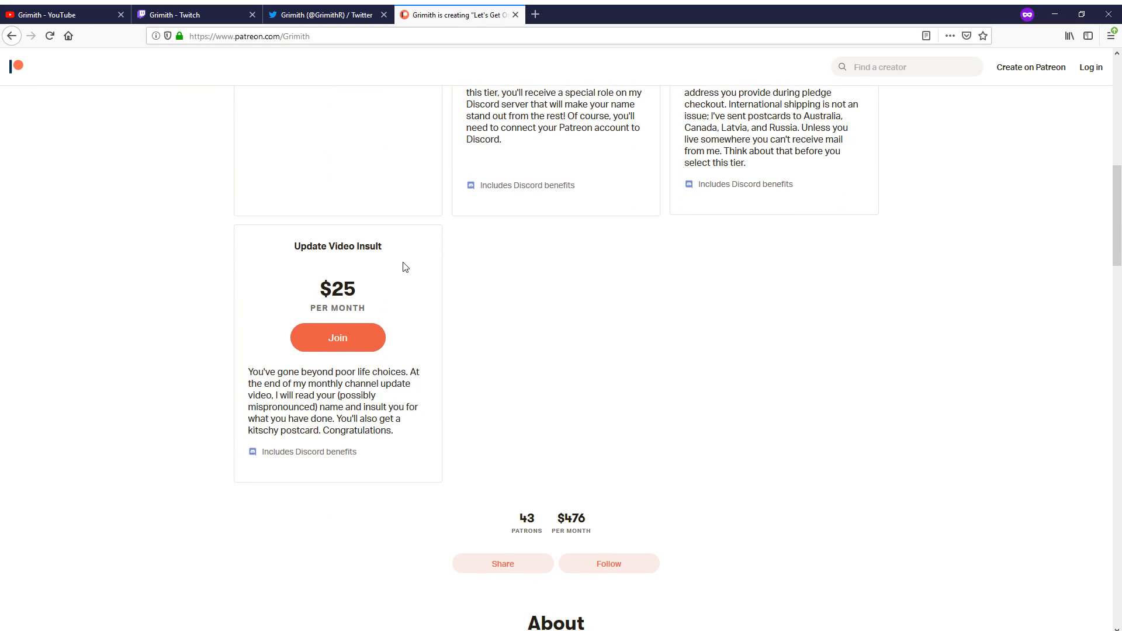
mouse_move(412, 290)
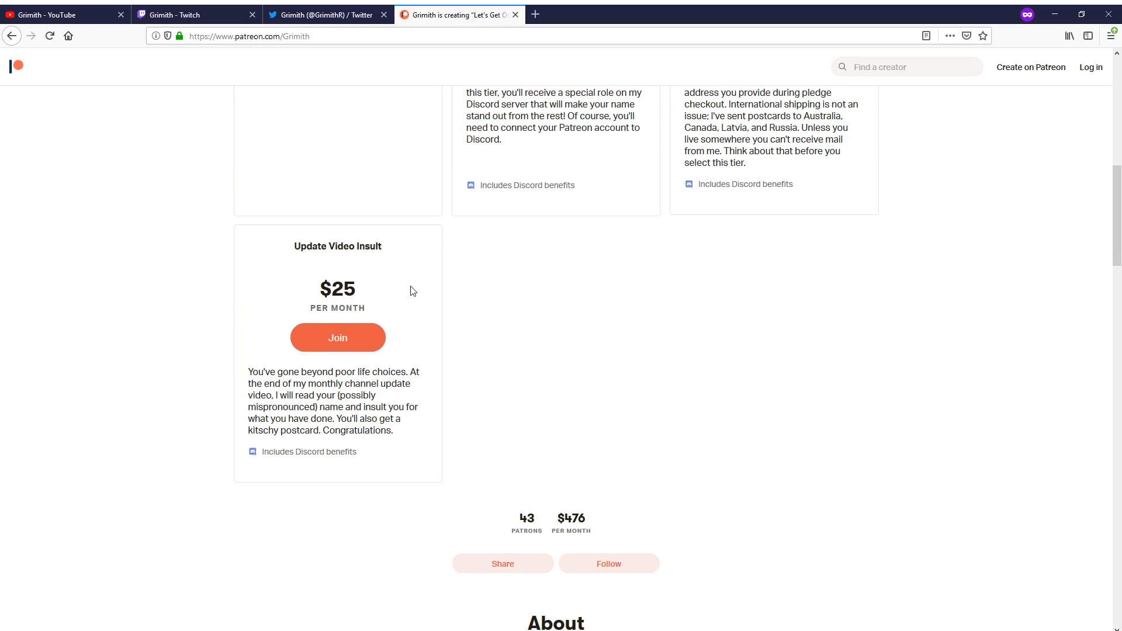
mouse_move(509, 428)
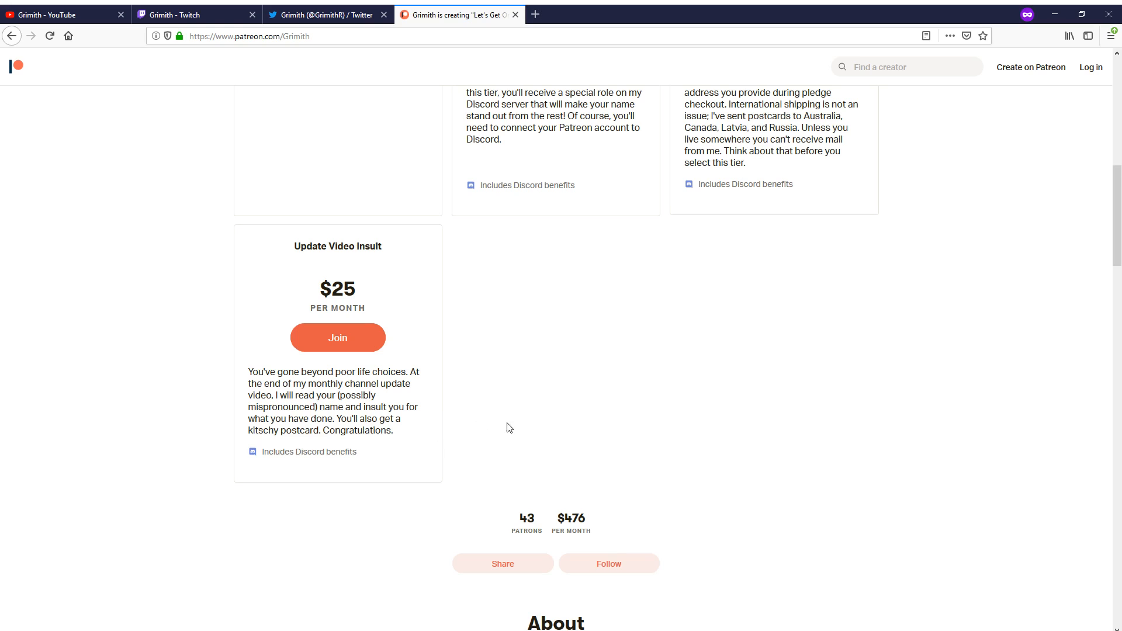
mouse_move(525, 407)
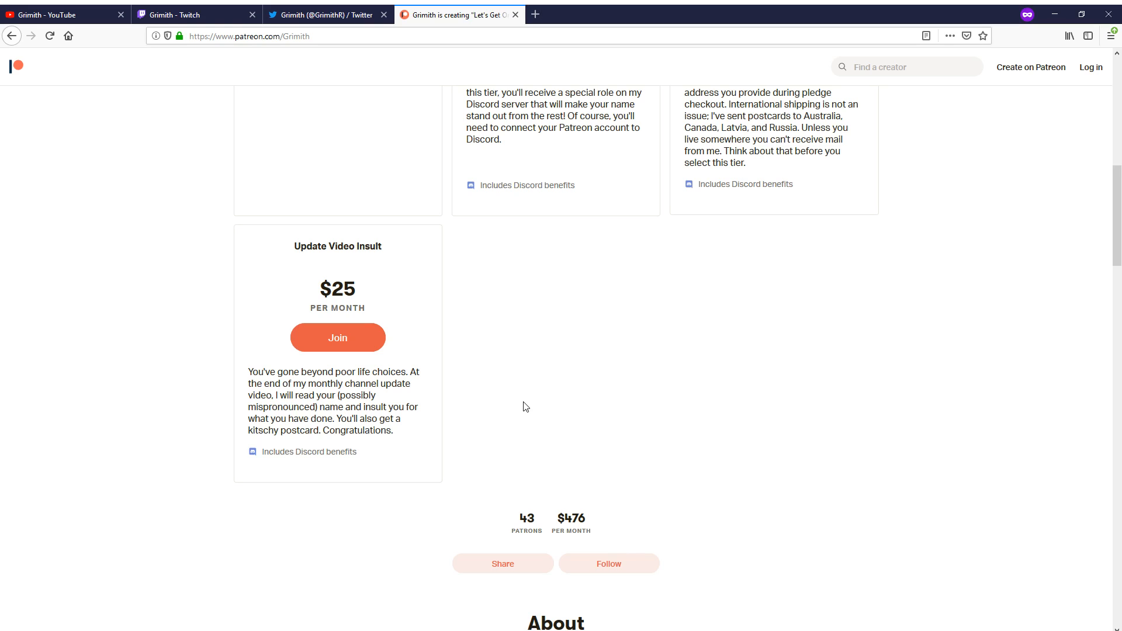
mouse_move(524, 422)
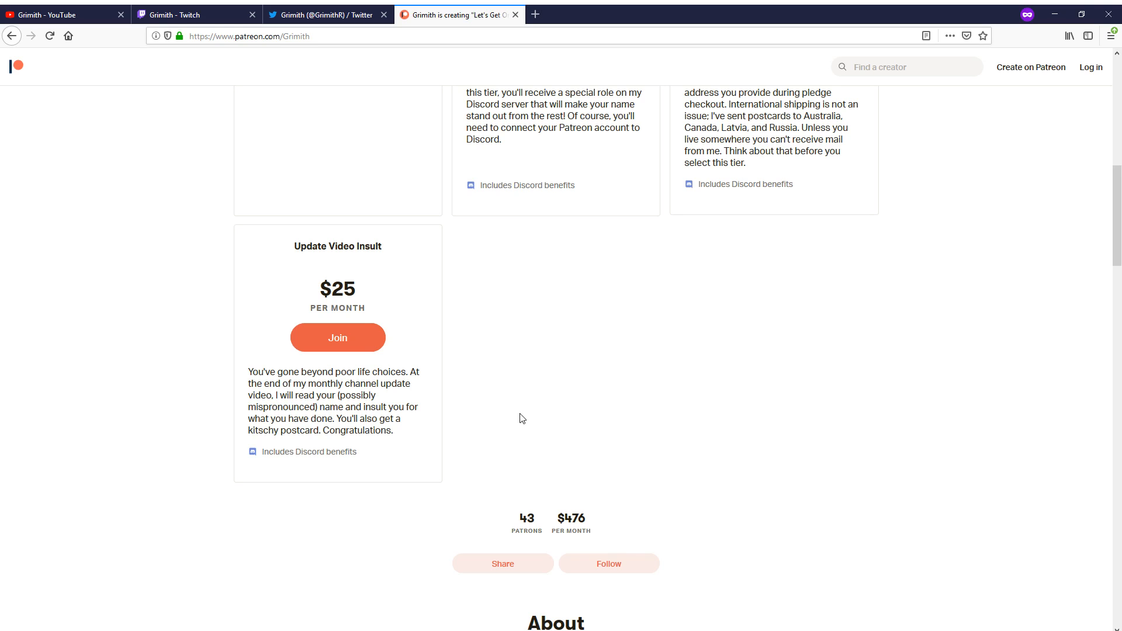
scroll("up", 3)
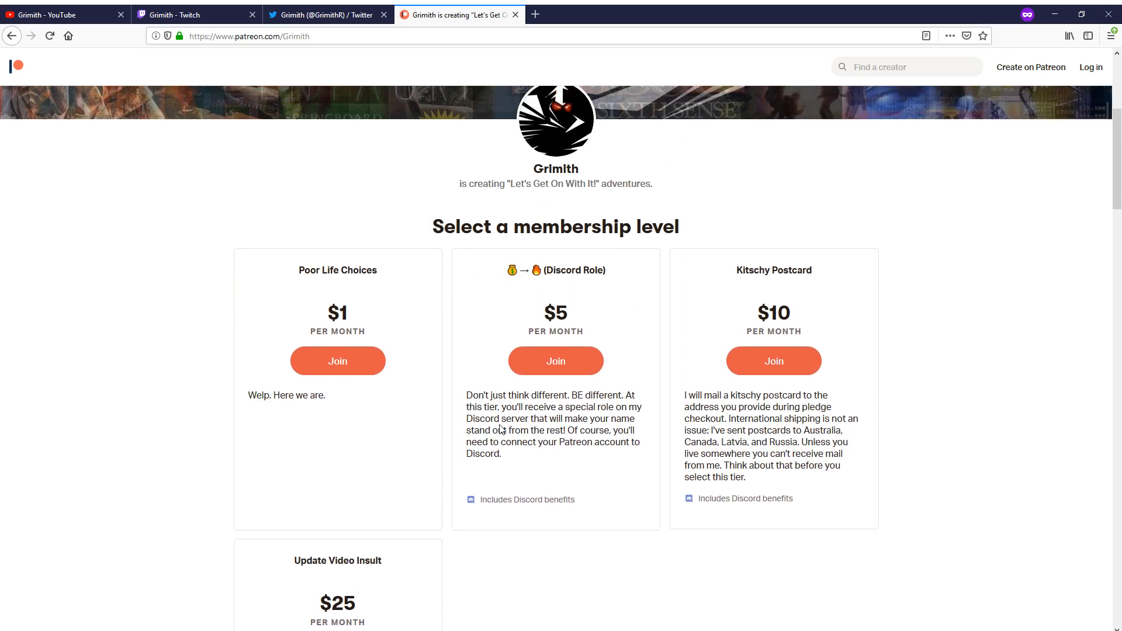
scroll("up", 3)
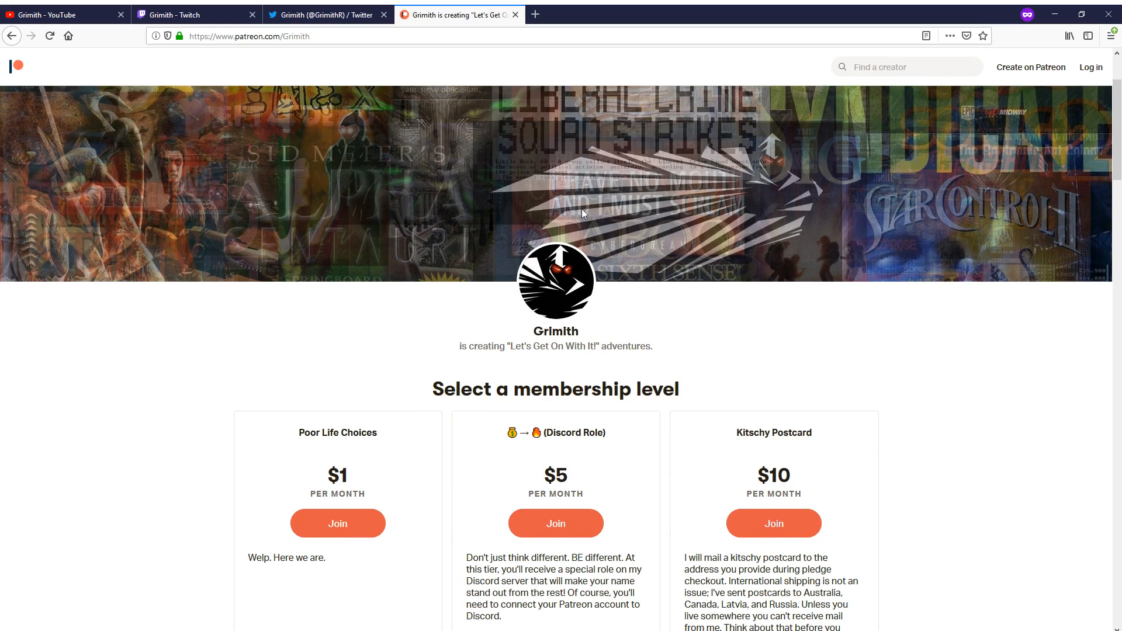
mouse_move(627, 241)
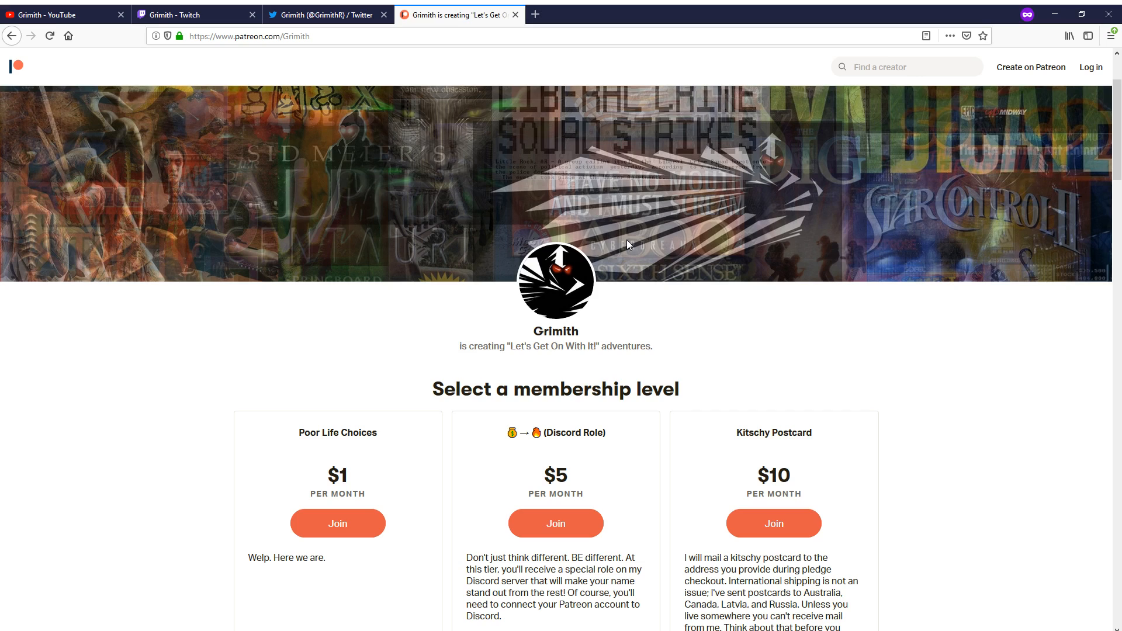
mouse_move(636, 260)
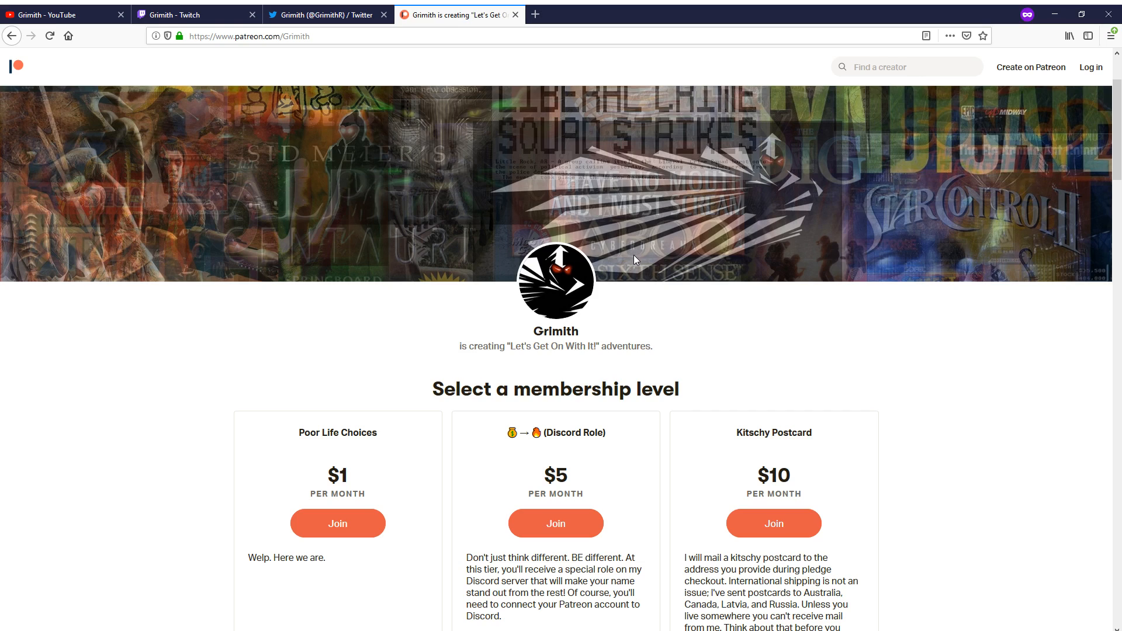
mouse_move(708, 273)
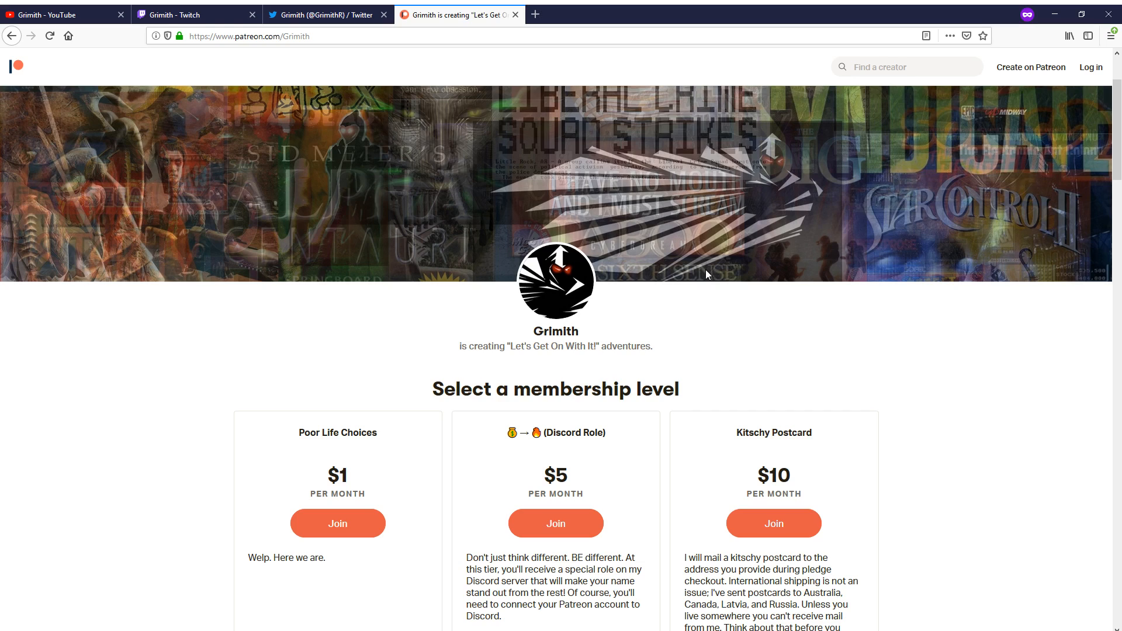
mouse_move(703, 263)
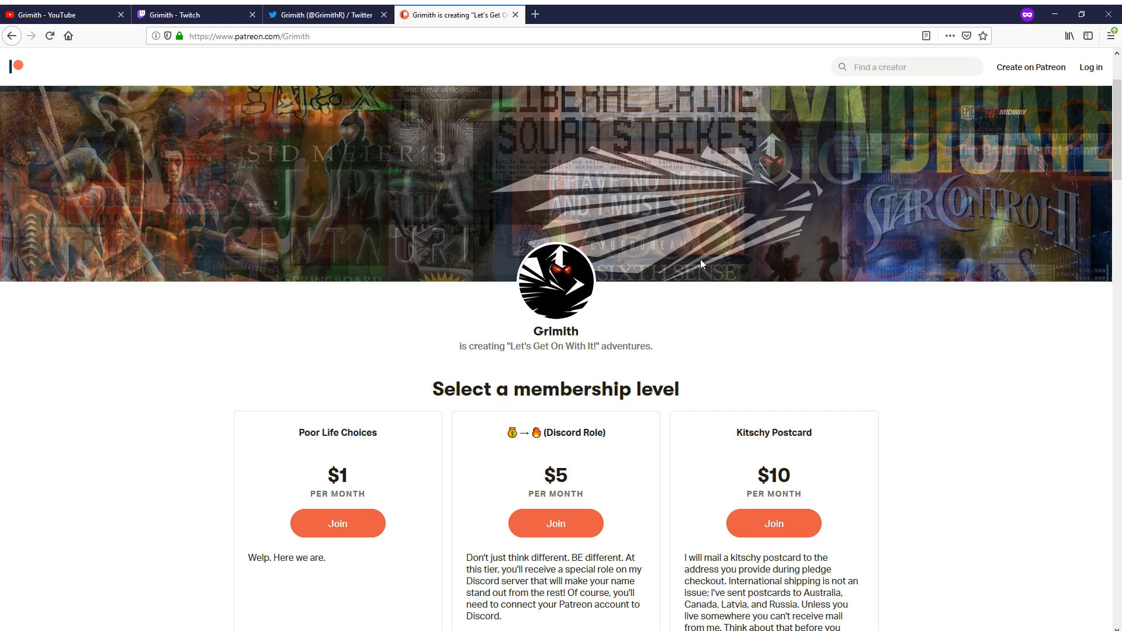
mouse_move(738, 294)
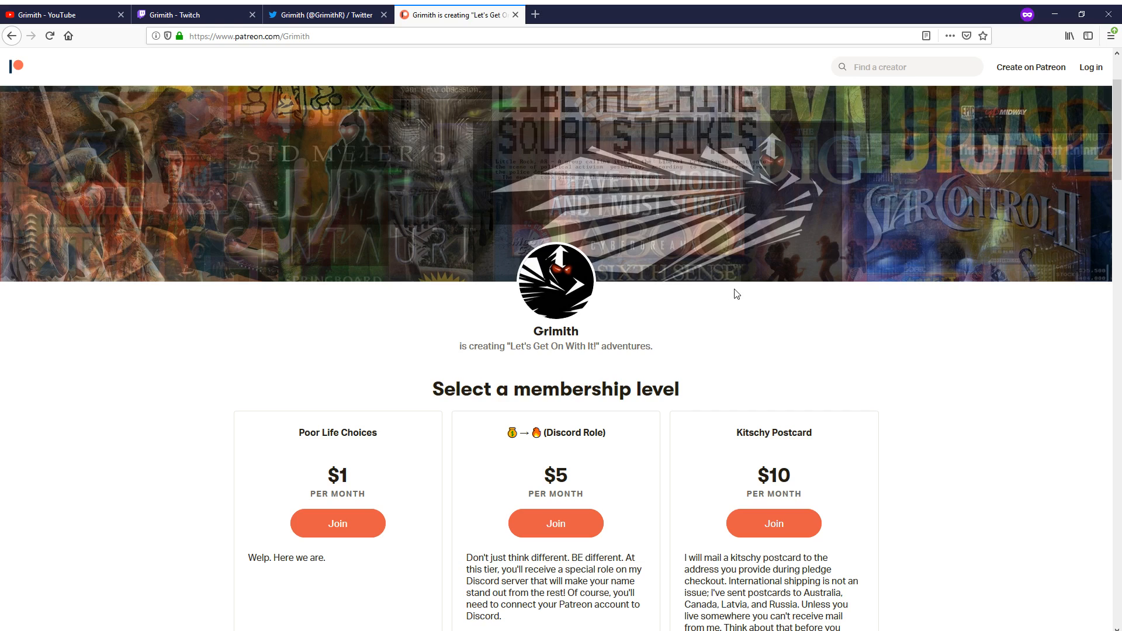
mouse_move(712, 291)
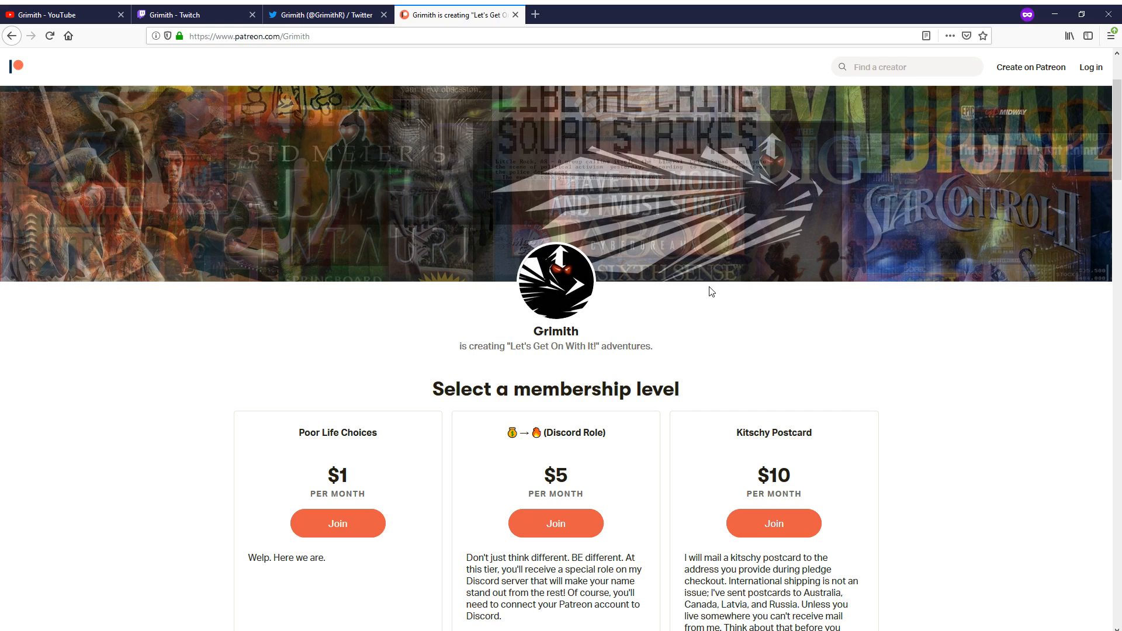
mouse_move(499, 191)
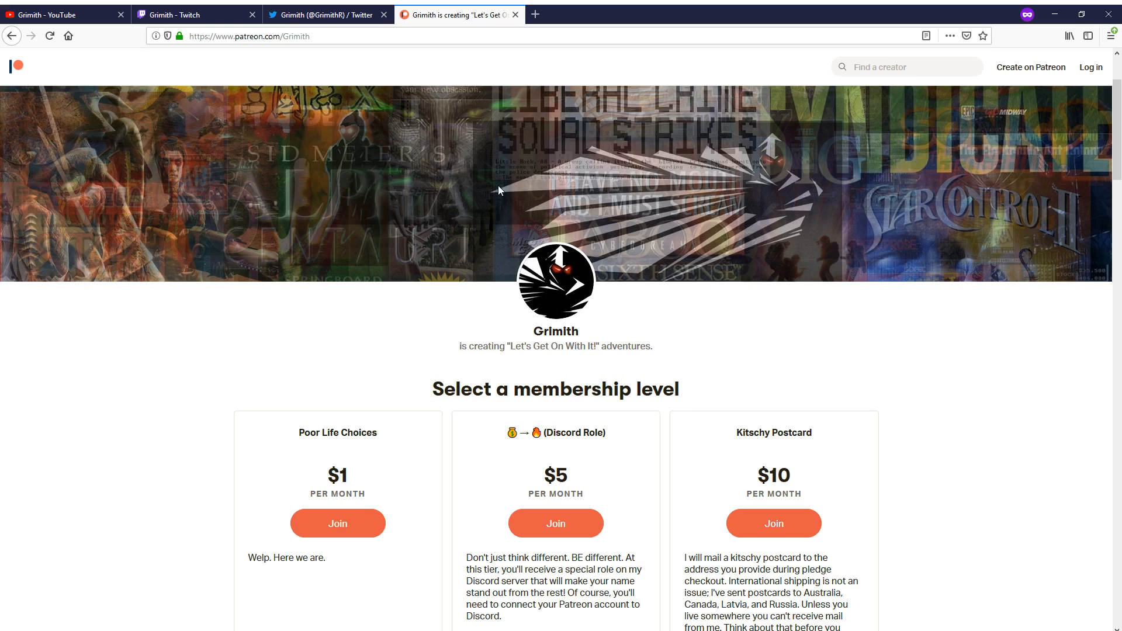
mouse_move(499, 189)
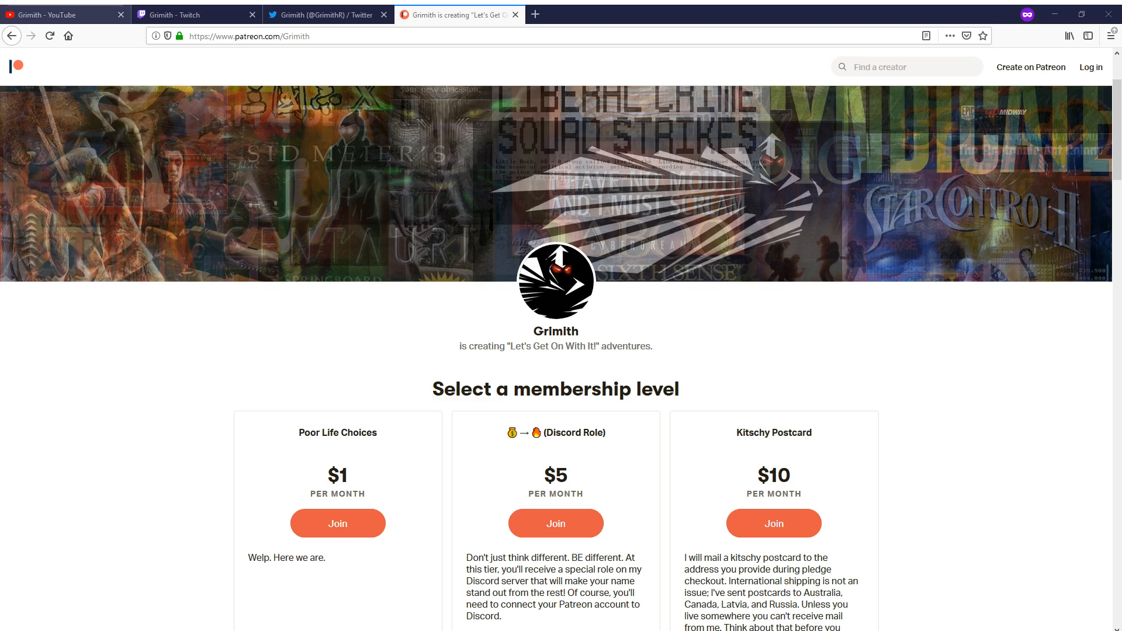
Step: Return to Grimith's YouTube Videos grid and head to the channel's About page
left_click(65, 14)
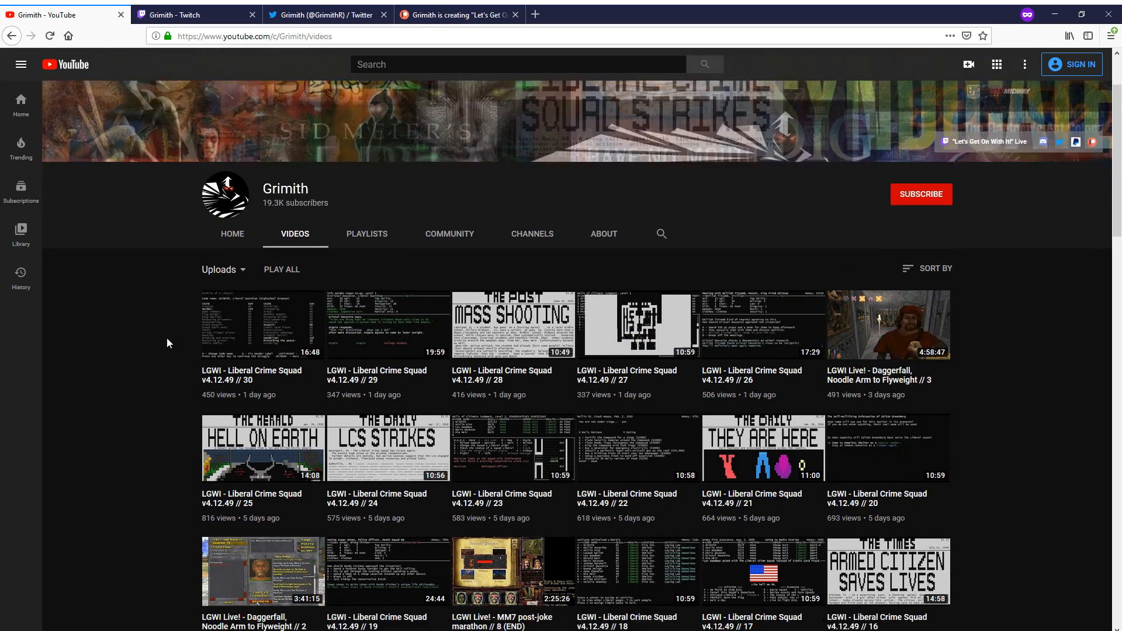
scroll("down", 3)
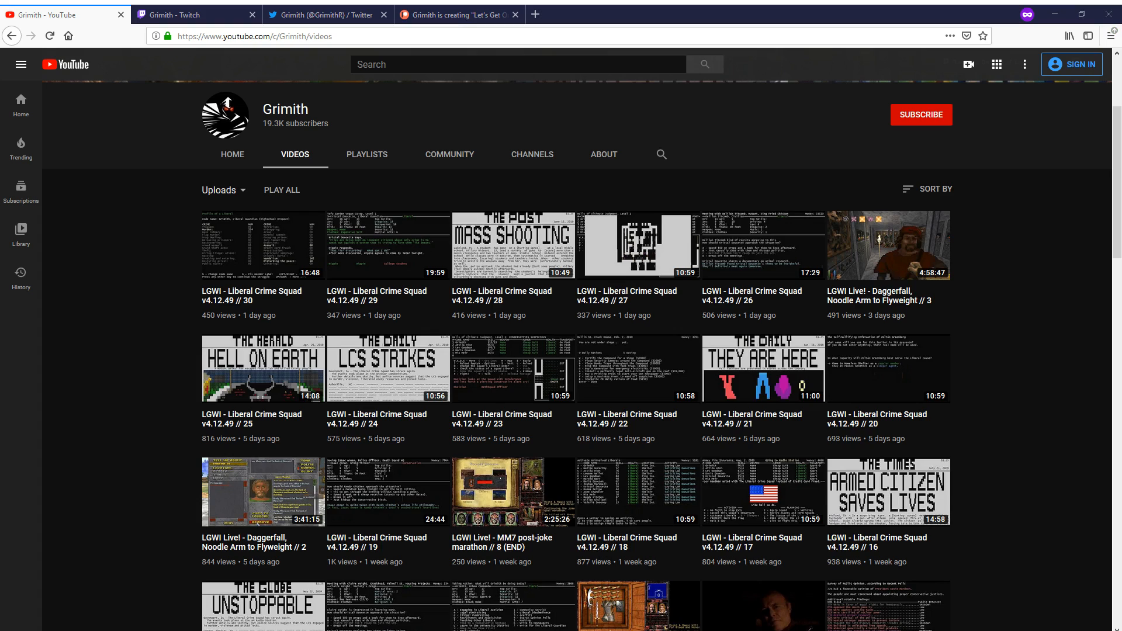
mouse_move(887, 368)
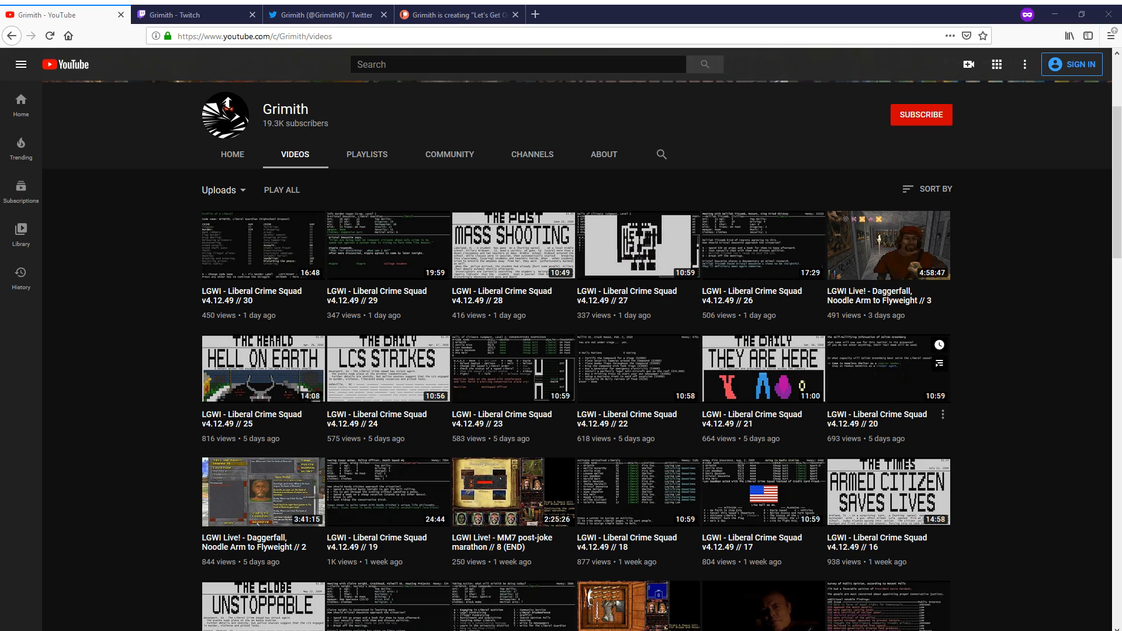
left_click(603, 155)
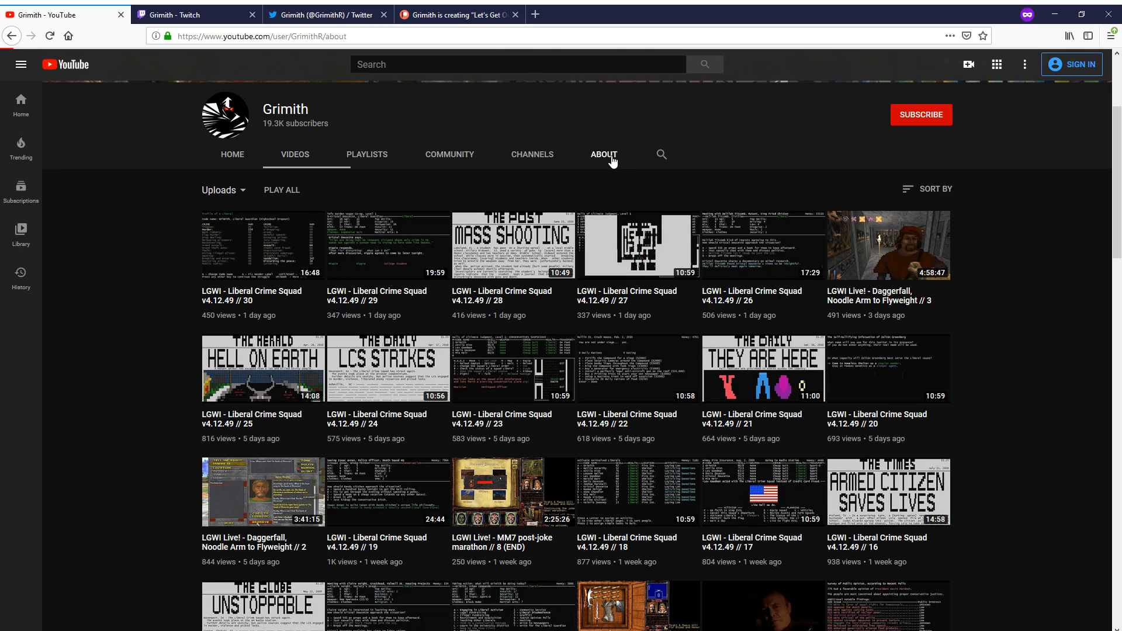
Step: Show Grimith's About page with its description, join date, view count and links
left_click(603, 154)
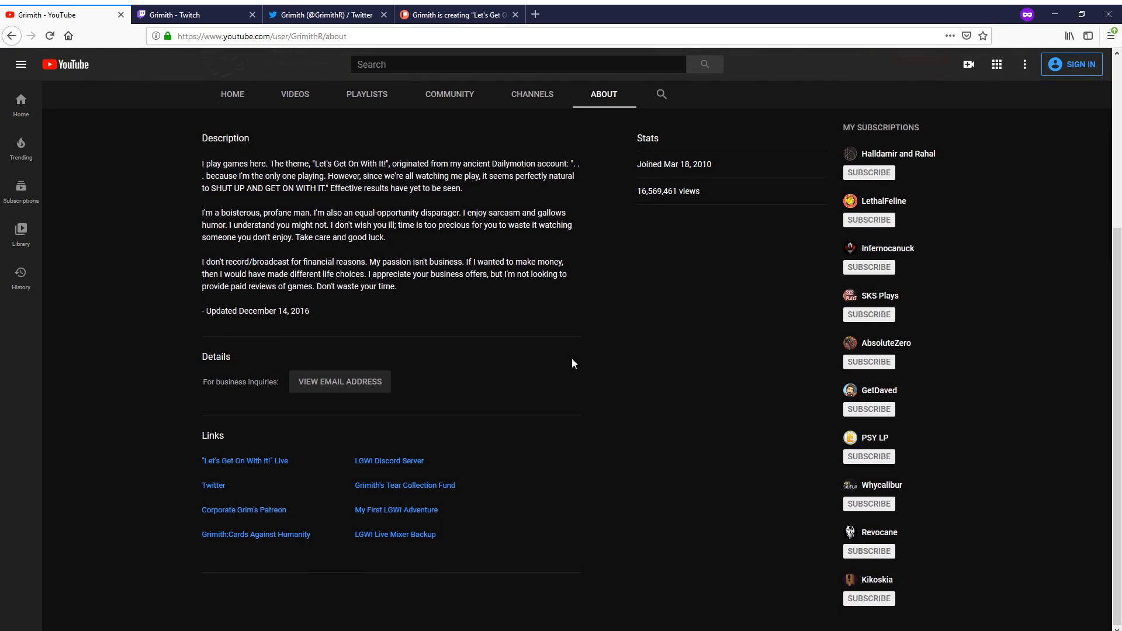
scroll("up", 3)
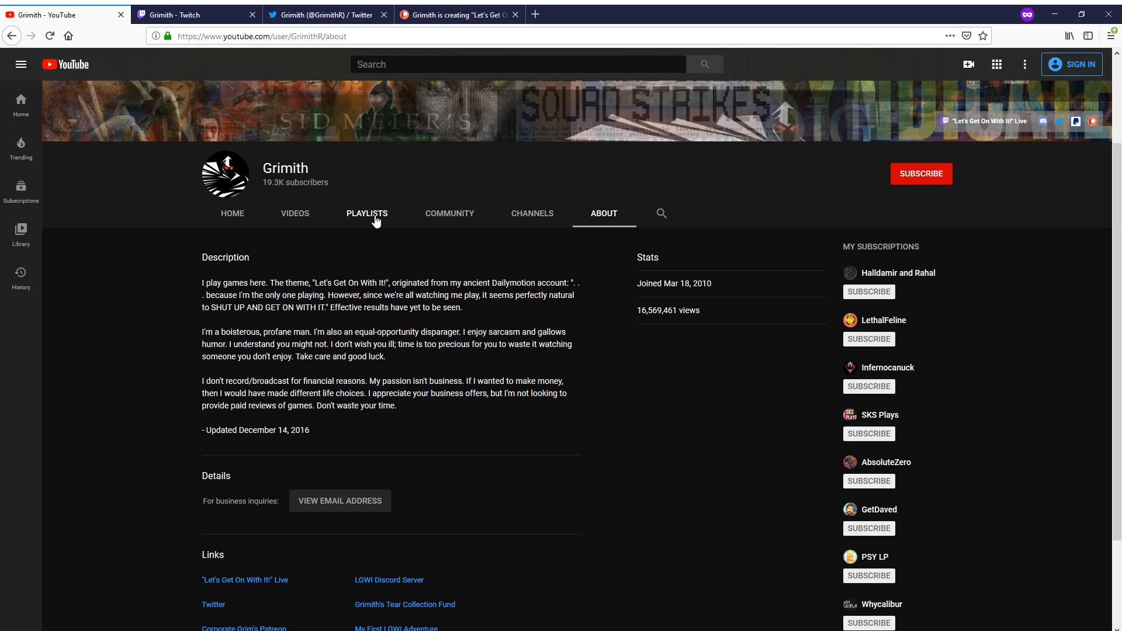
Step: Browse the channel's created playlists and open the full Short Bits playlist
left_click(366, 212)
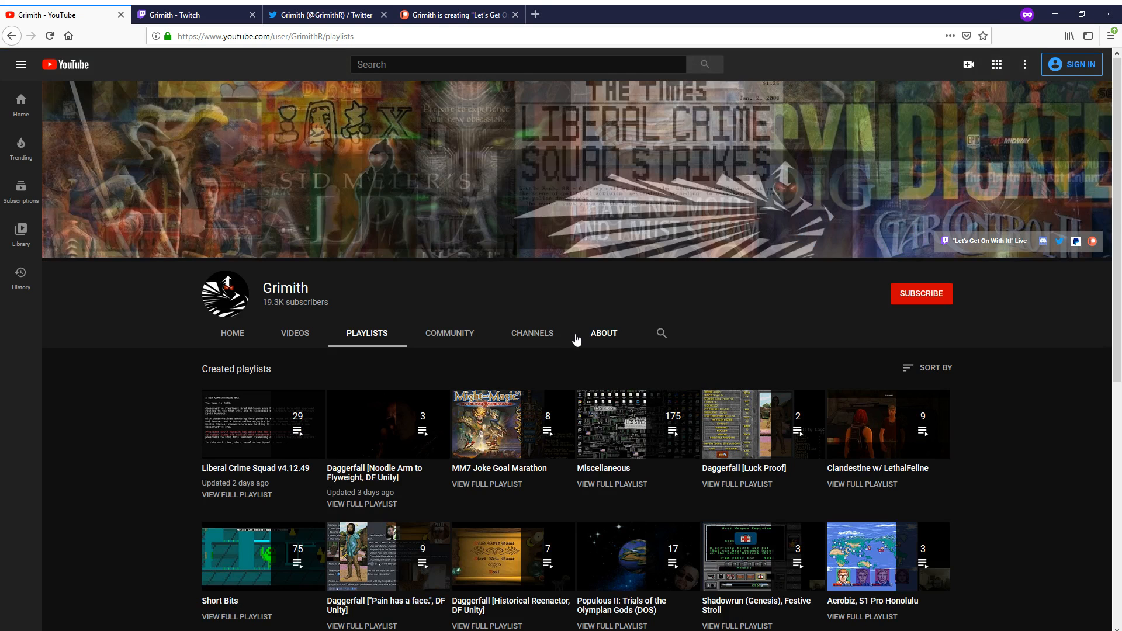
scroll("down", 3)
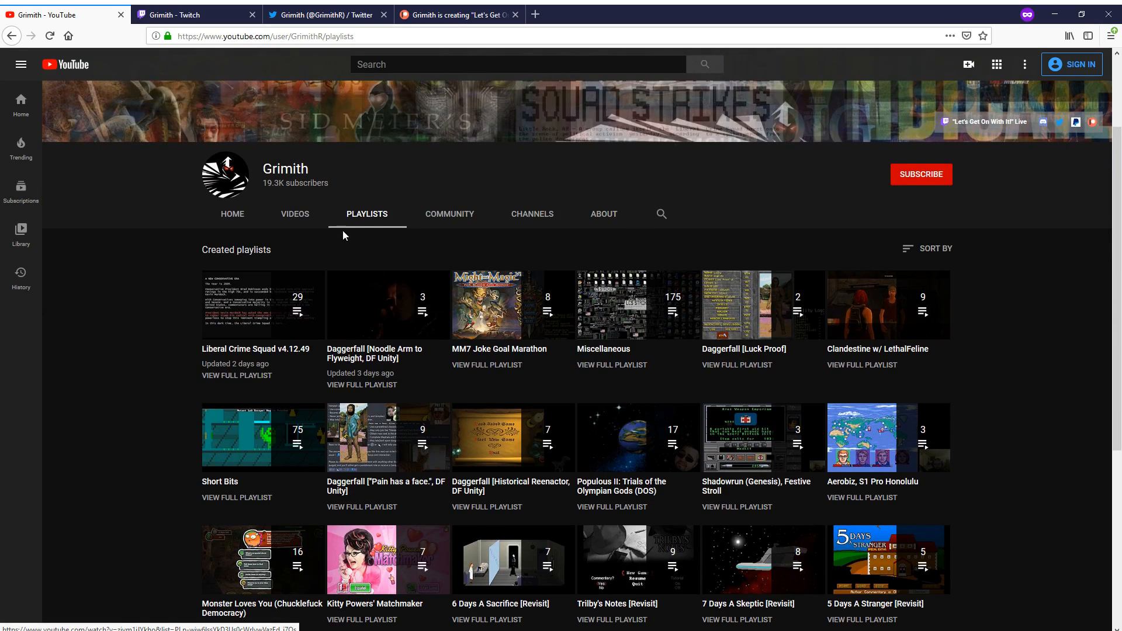
mouse_move(283, 247)
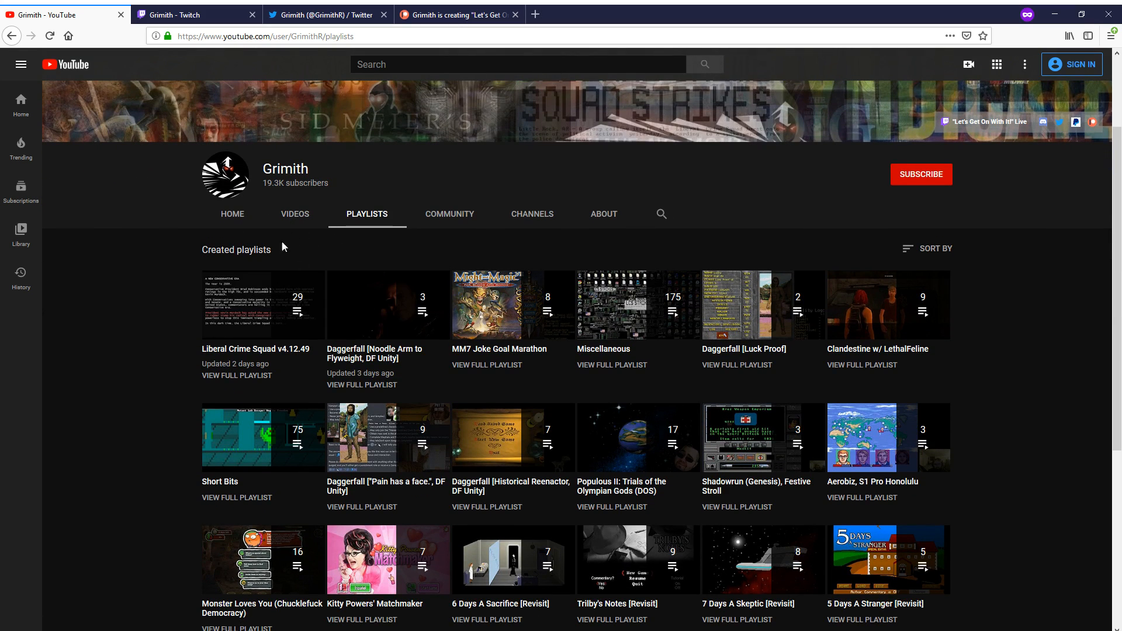
mouse_move(247, 204)
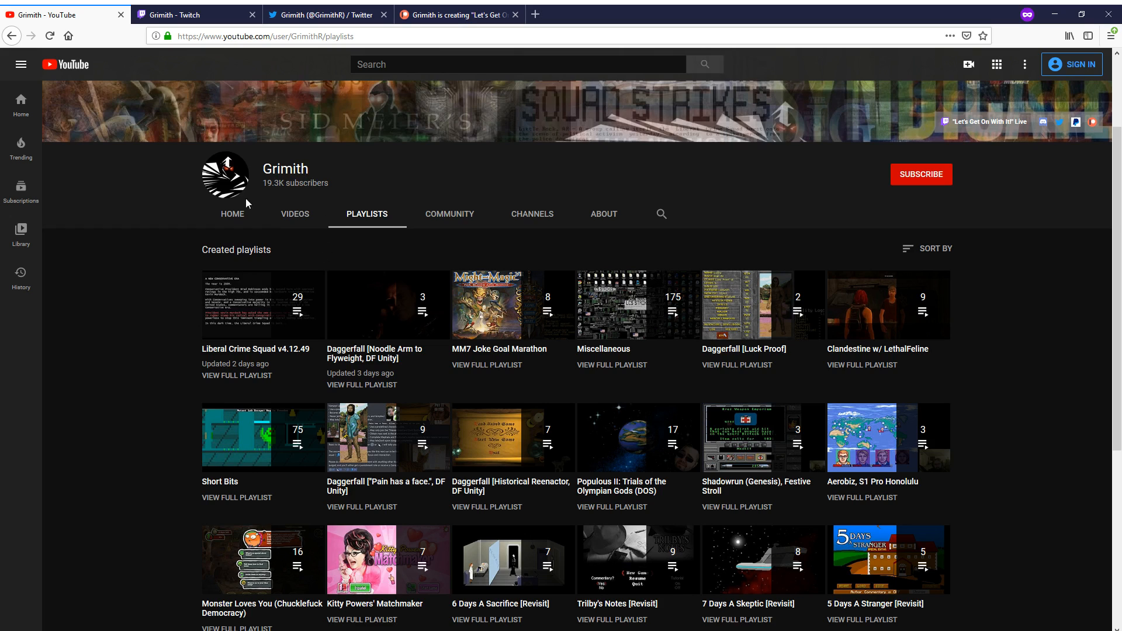
mouse_move(232, 219)
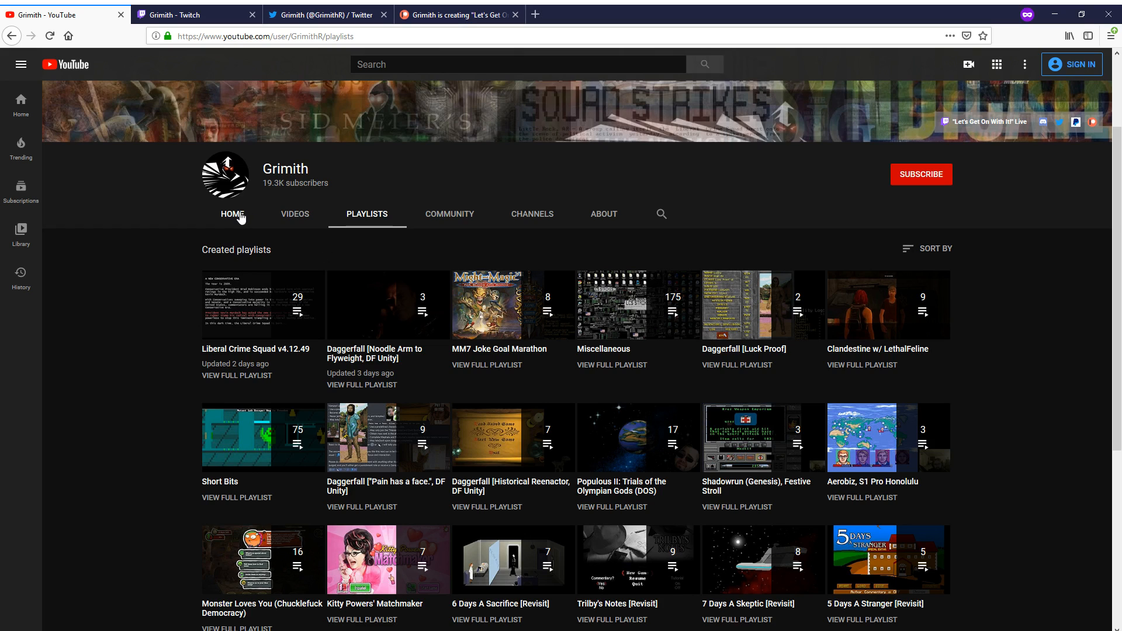
scroll("down", 3)
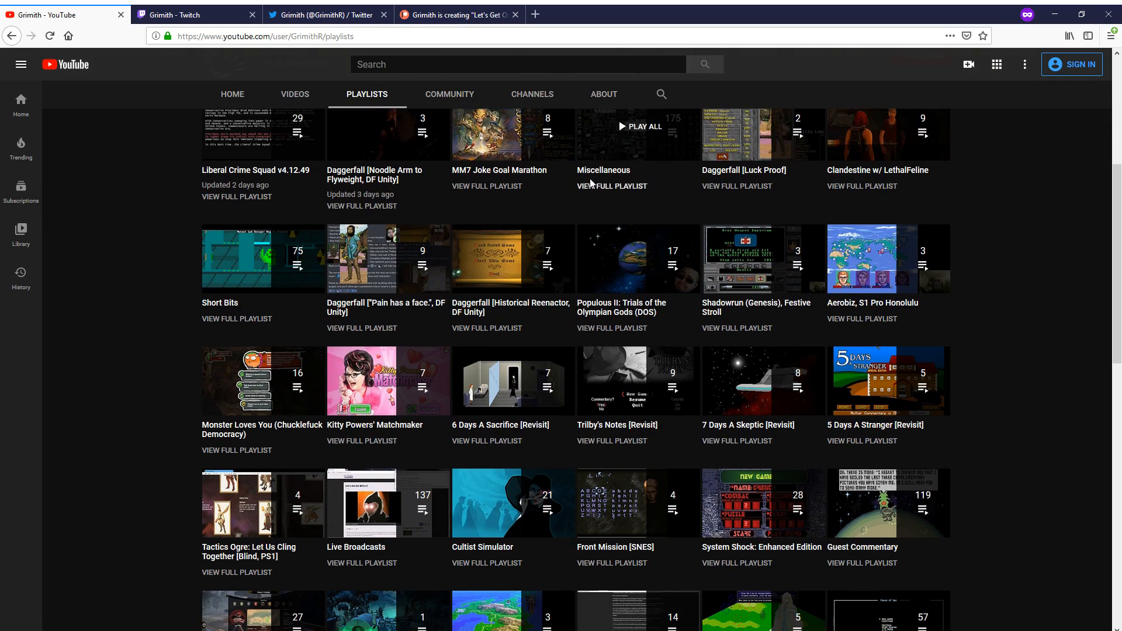
mouse_move(274, 278)
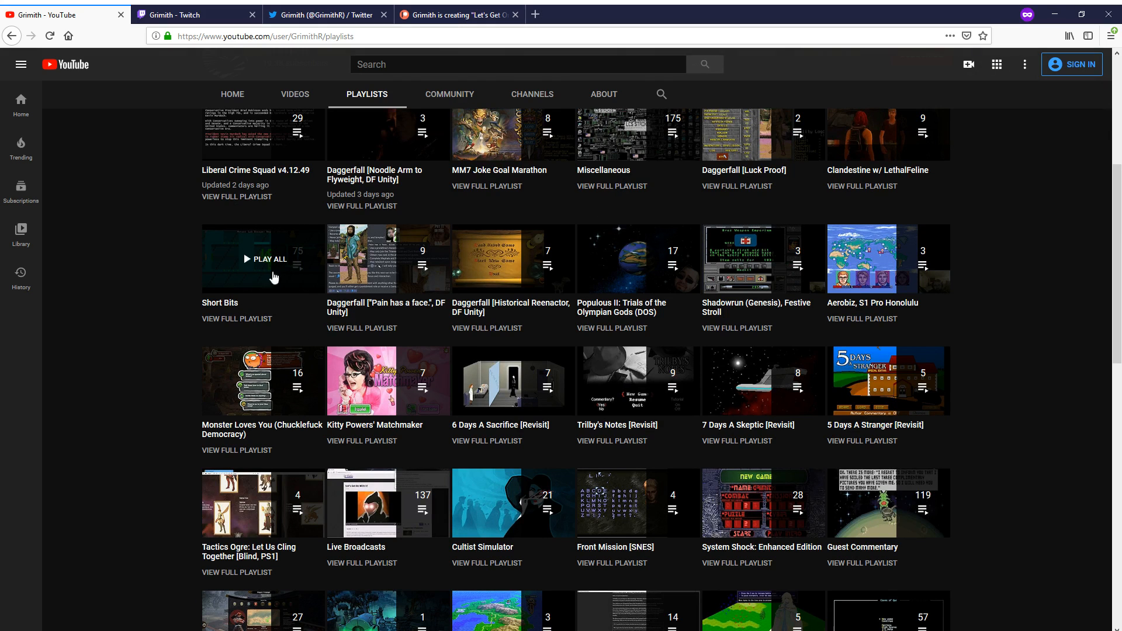
left_click(236, 318)
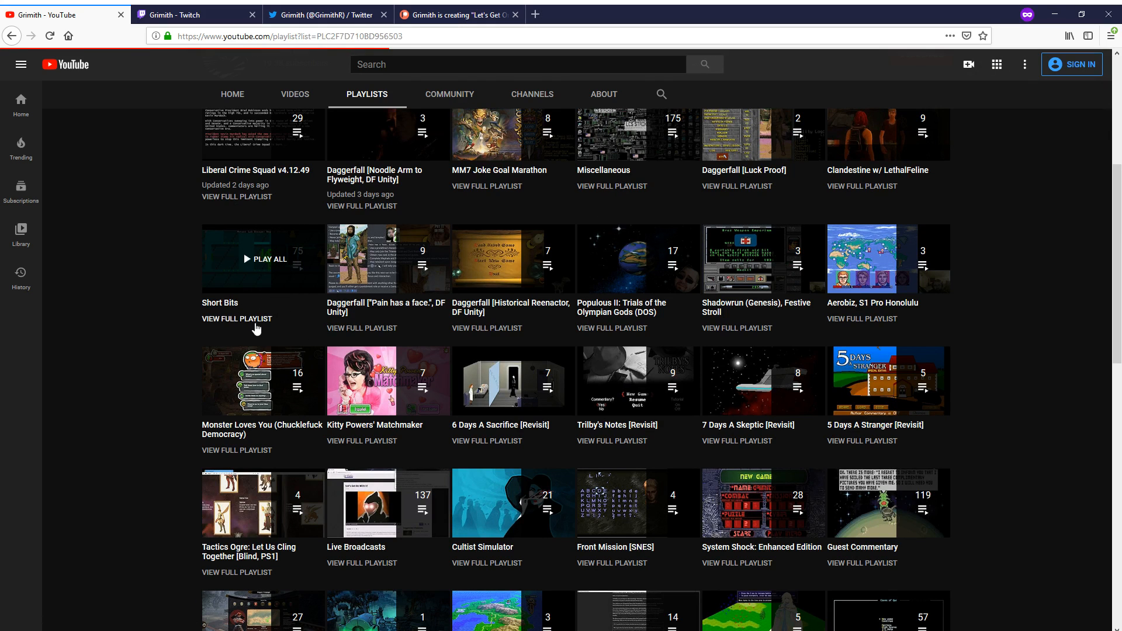
Step: Look through the Short Bits (75 videos) playlist, then go back to the playlists grid
left_click(236, 318)
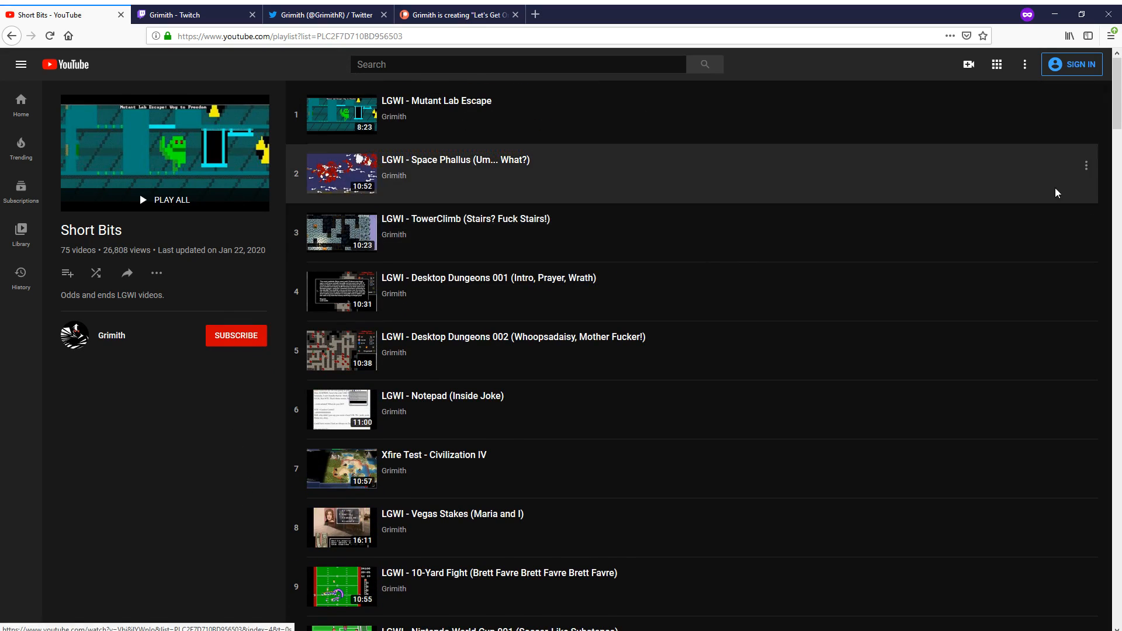
scroll("down", 3)
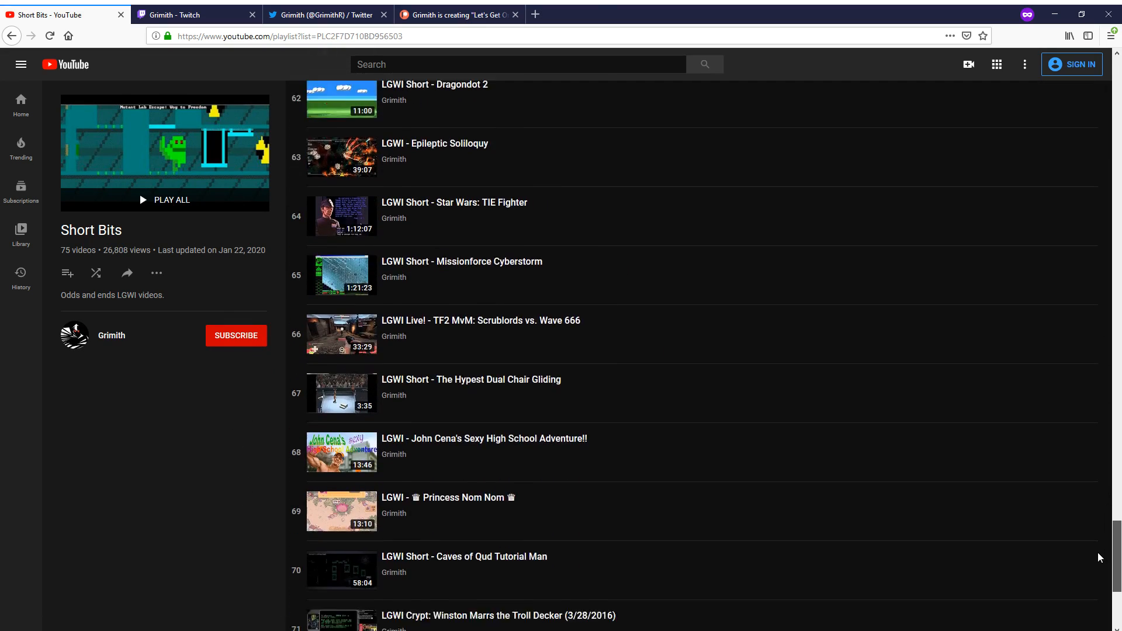
scroll("up", 3)
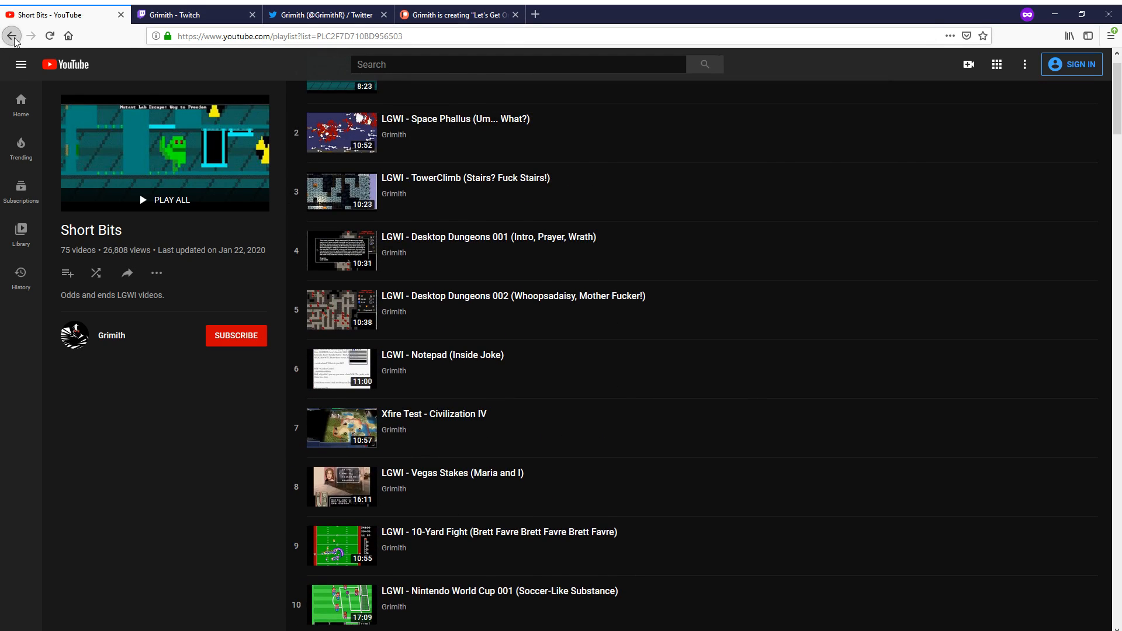
left_click(11, 36)
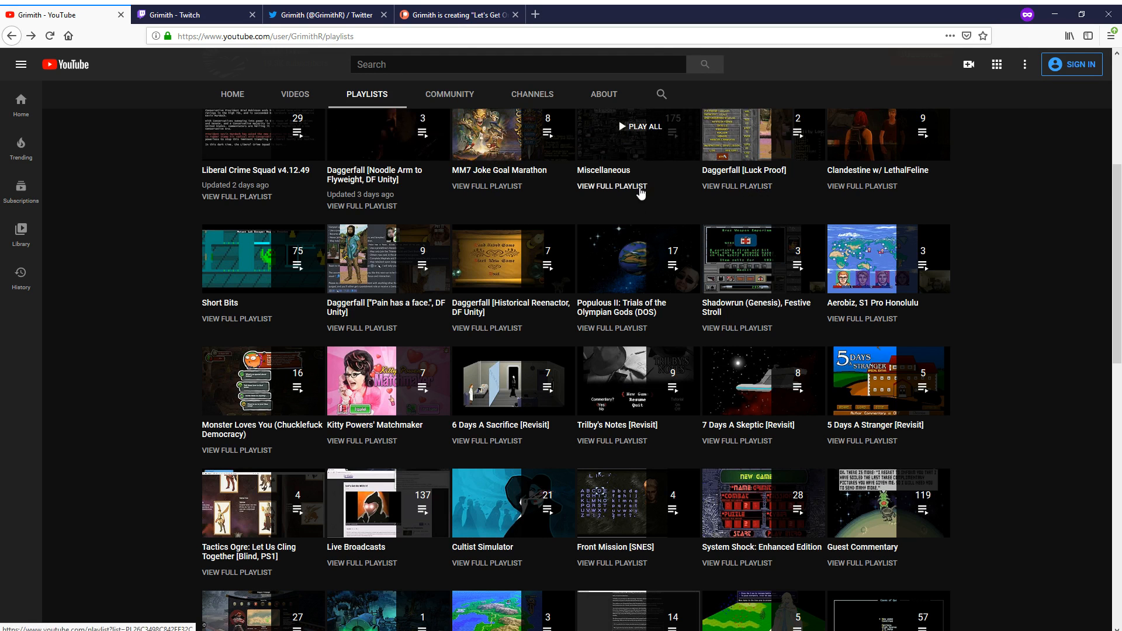
scroll("up", 3)
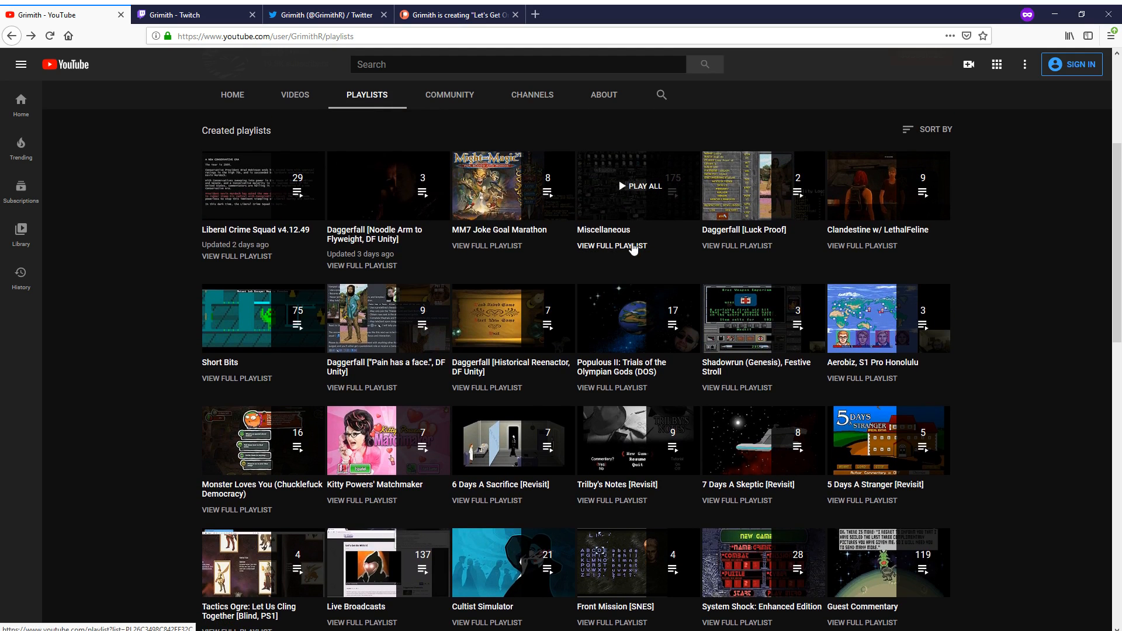
left_click(612, 246)
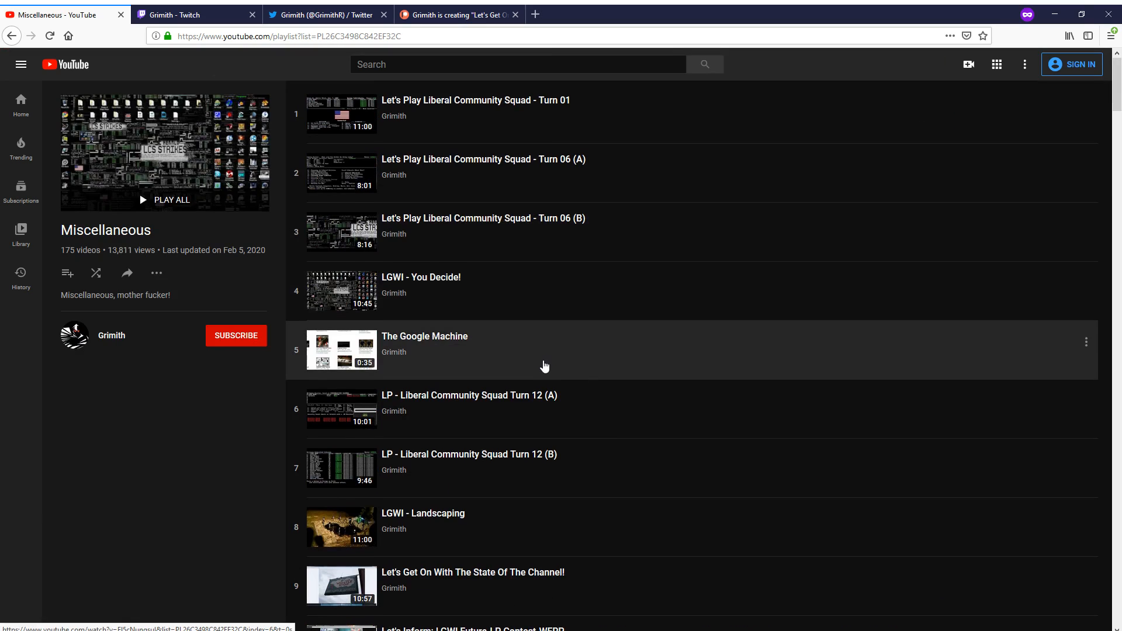
mouse_move(282, 278)
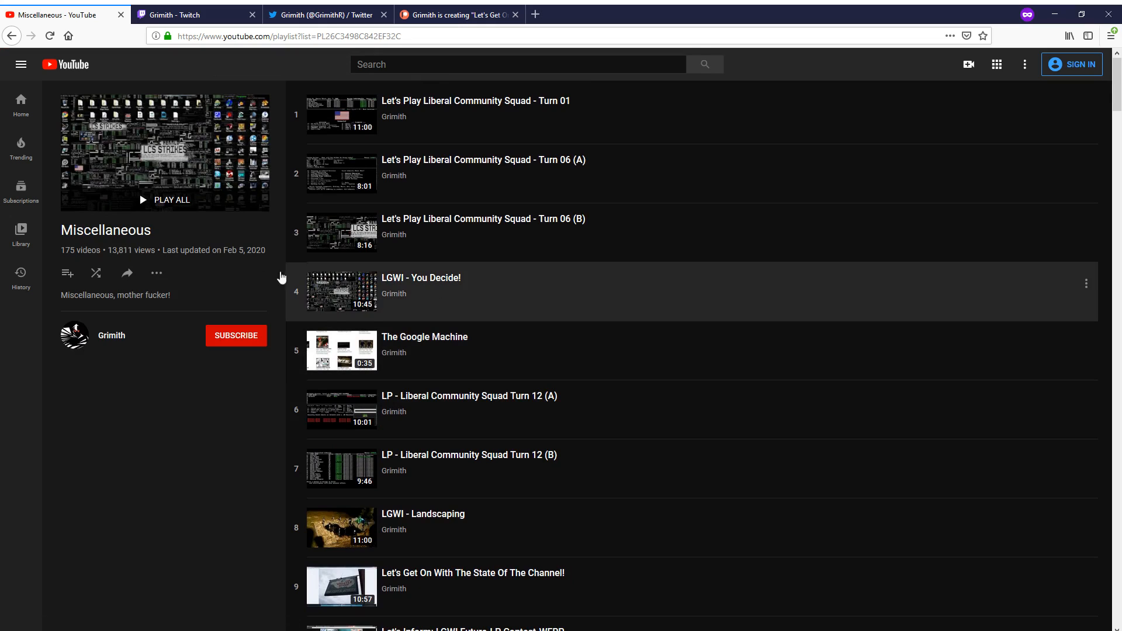
mouse_move(270, 249)
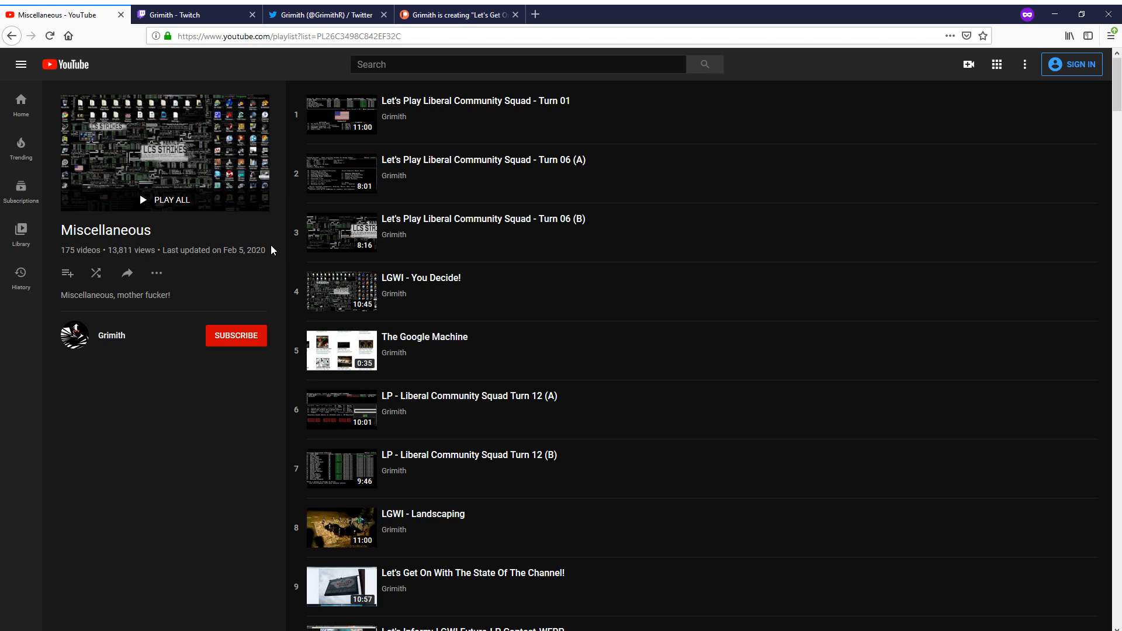
scroll("down", 3)
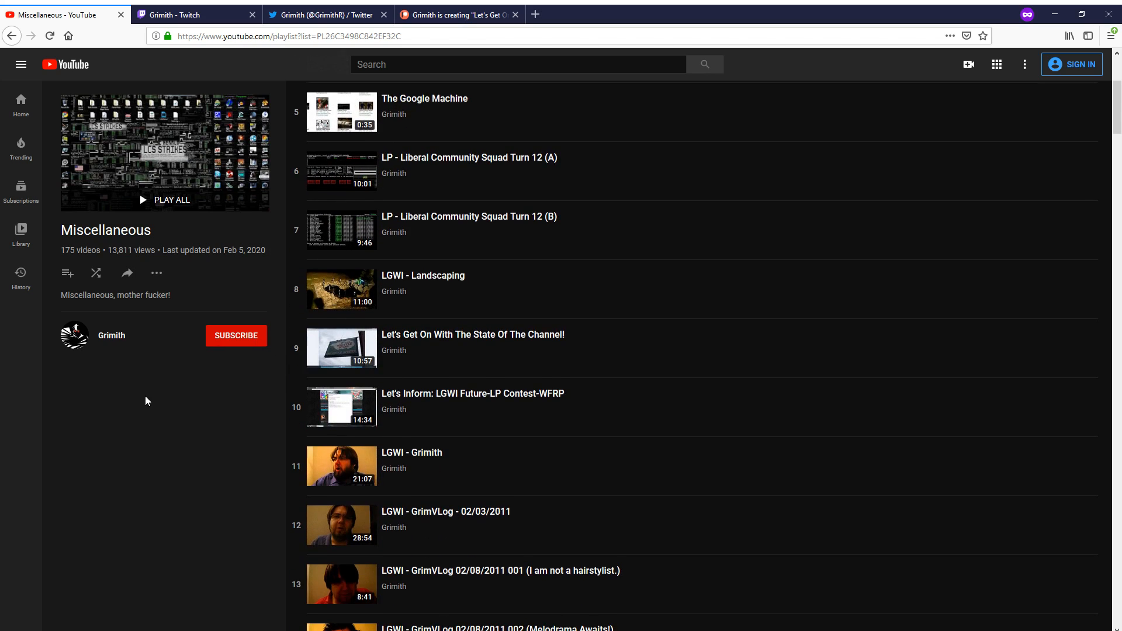
scroll("down", 3)
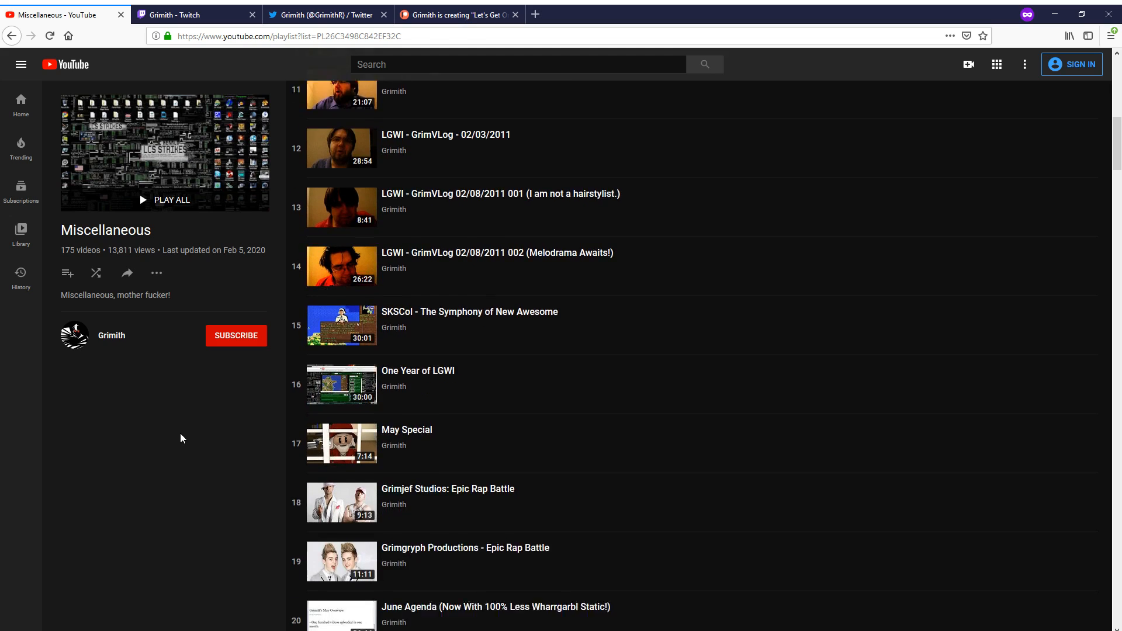
scroll("up", 3)
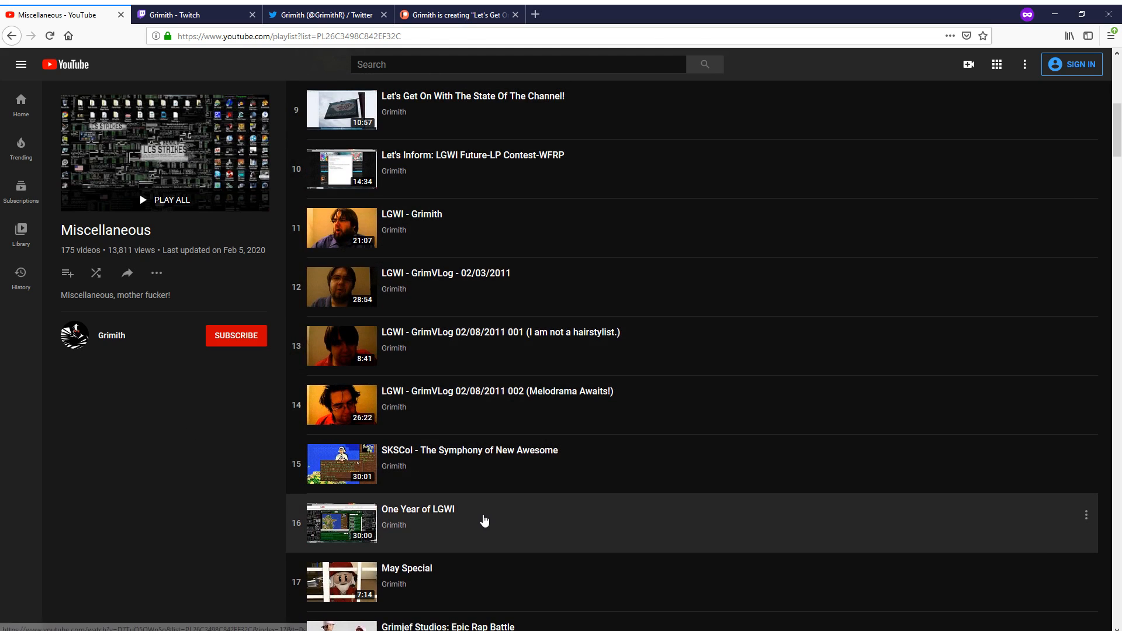
mouse_move(480, 511)
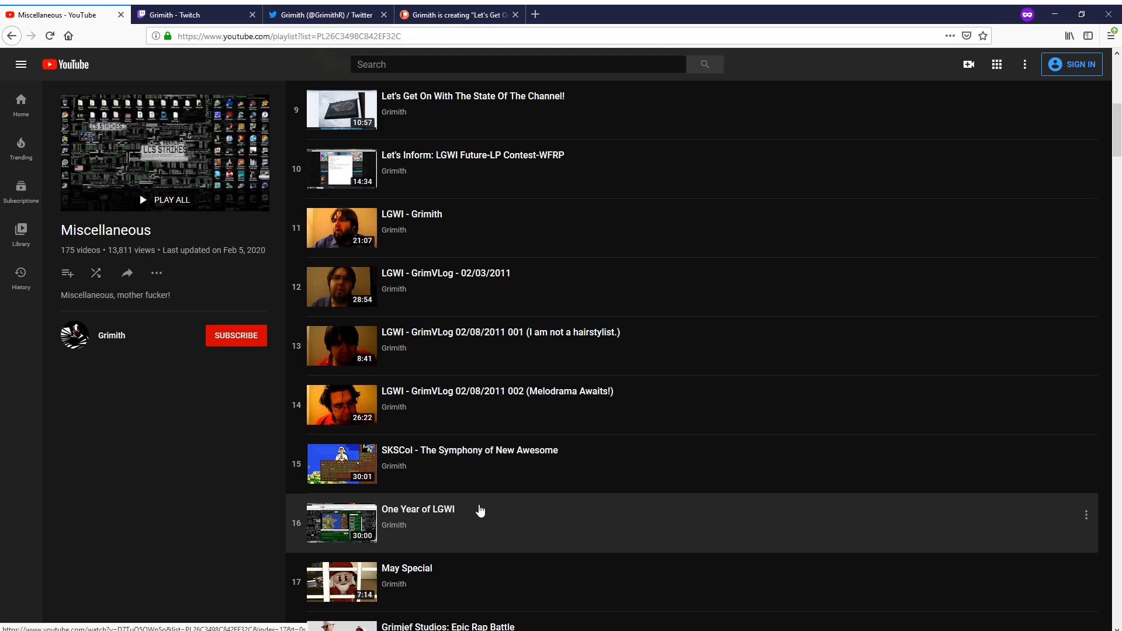
scroll("up", 3)
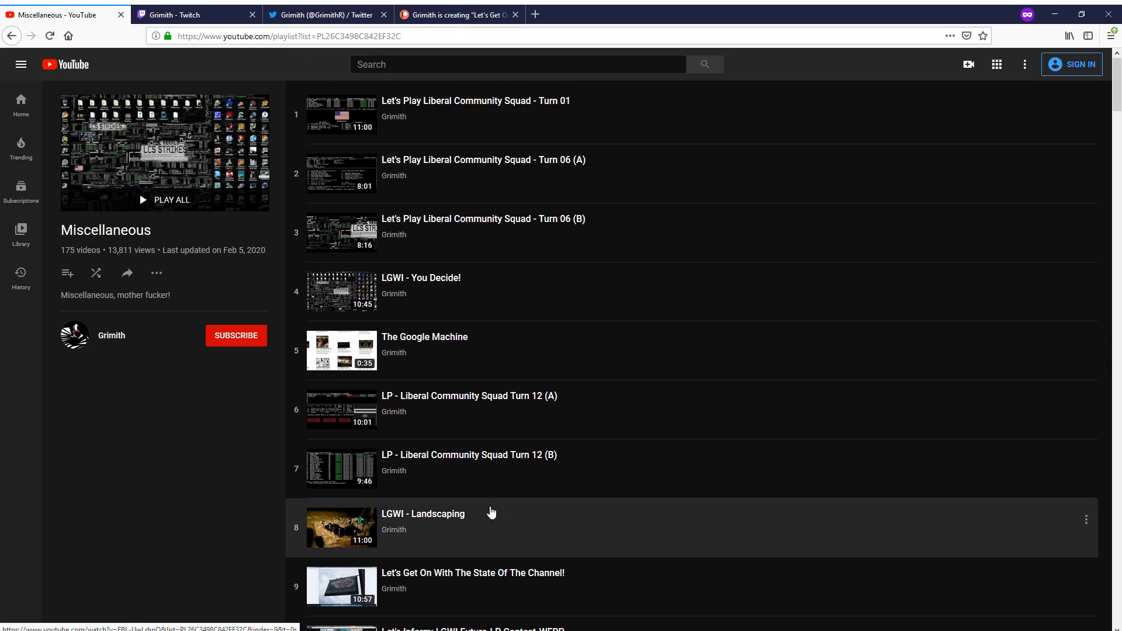
scroll("down", 3)
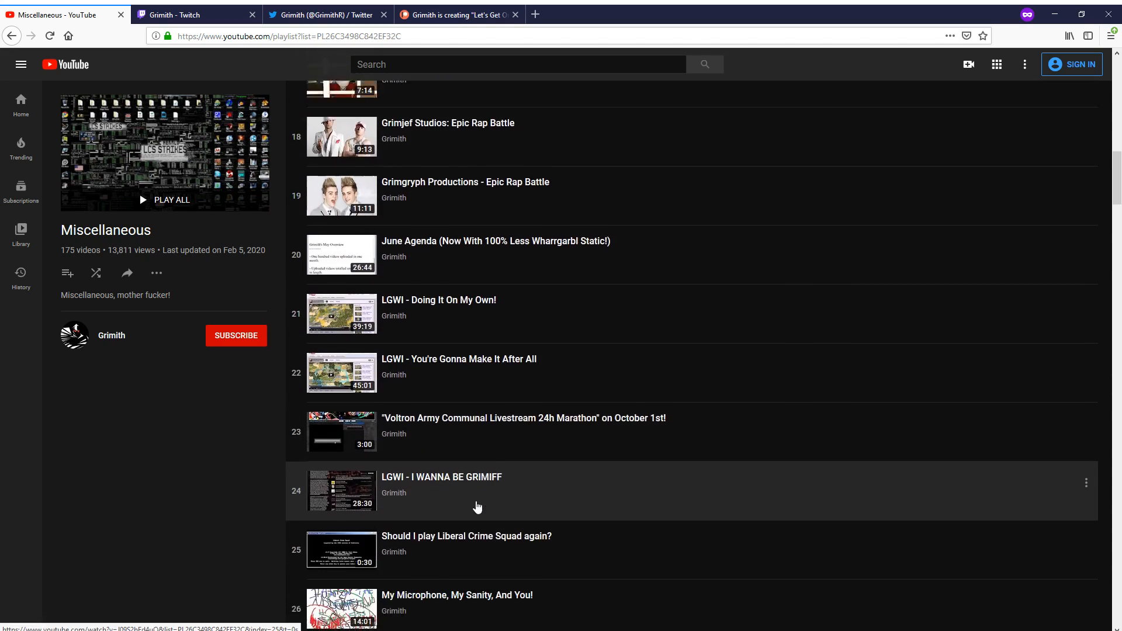
scroll("up", 3)
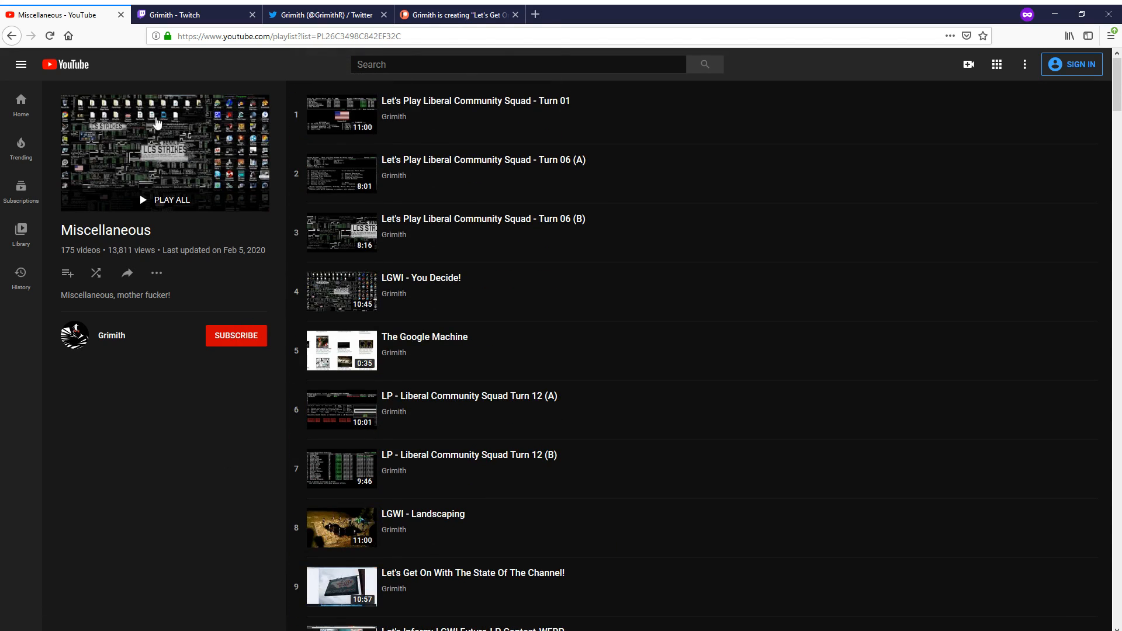
mouse_move(38, 27)
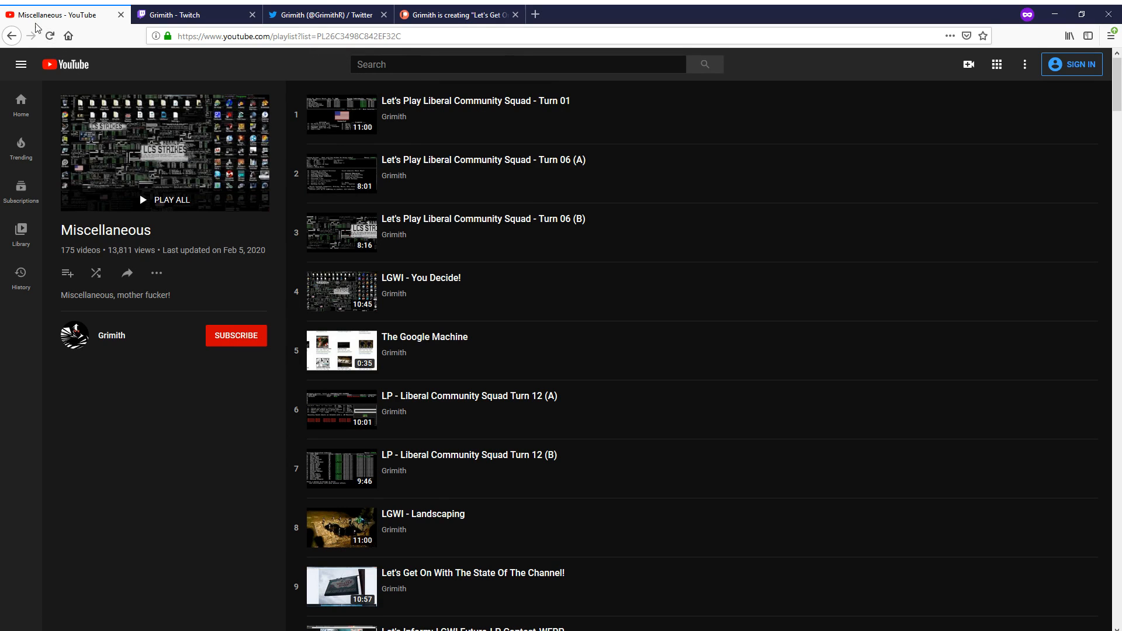
left_click(111, 336)
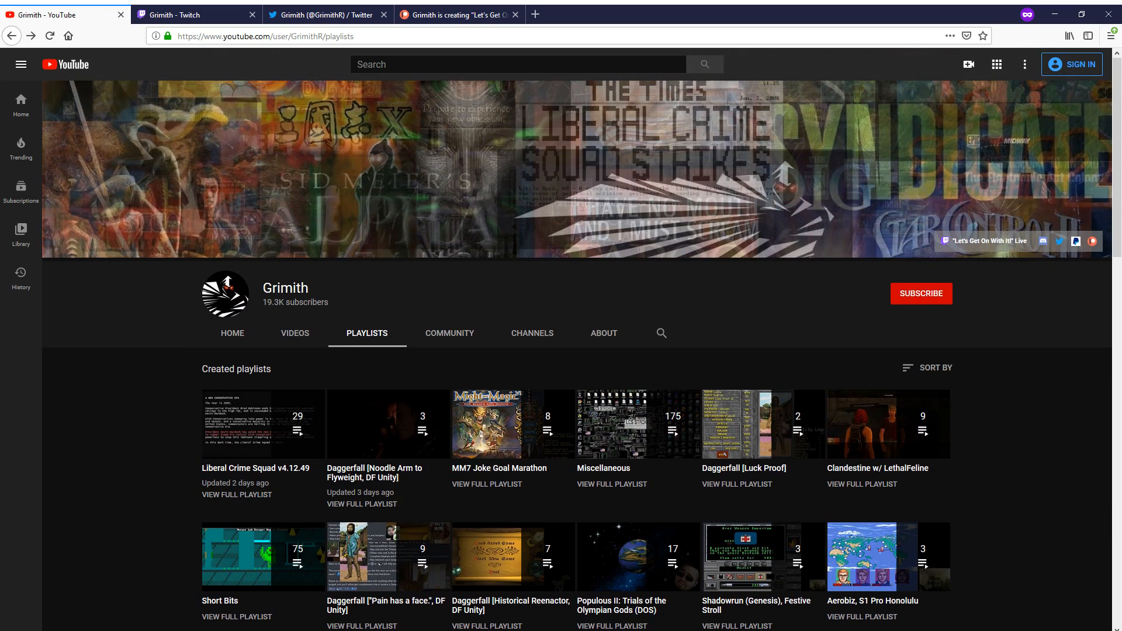
mouse_move(387, 557)
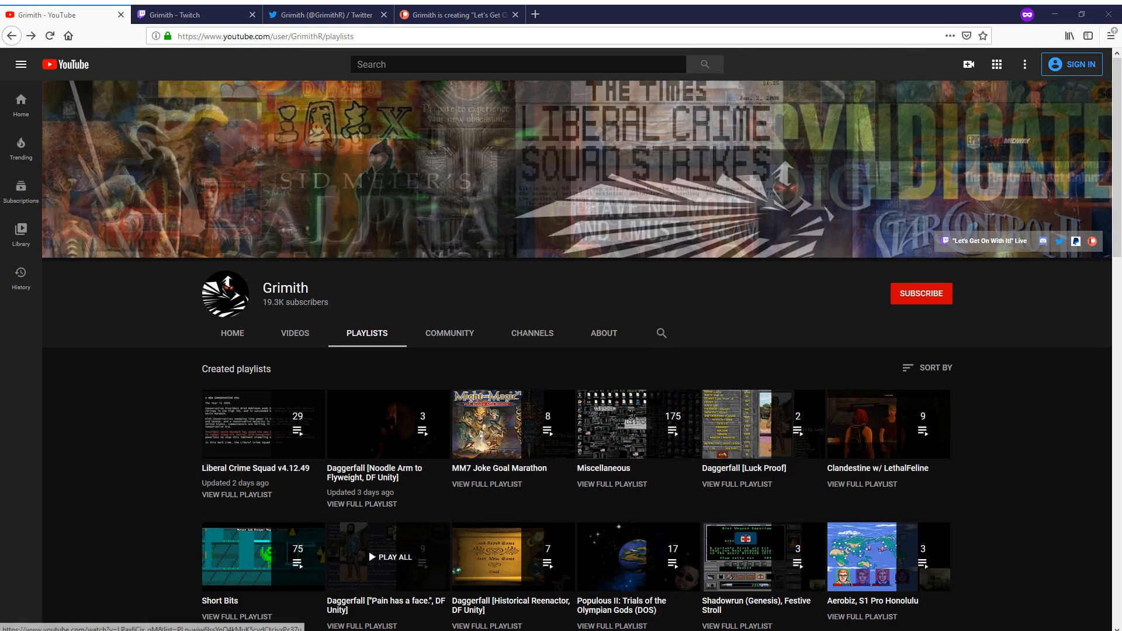